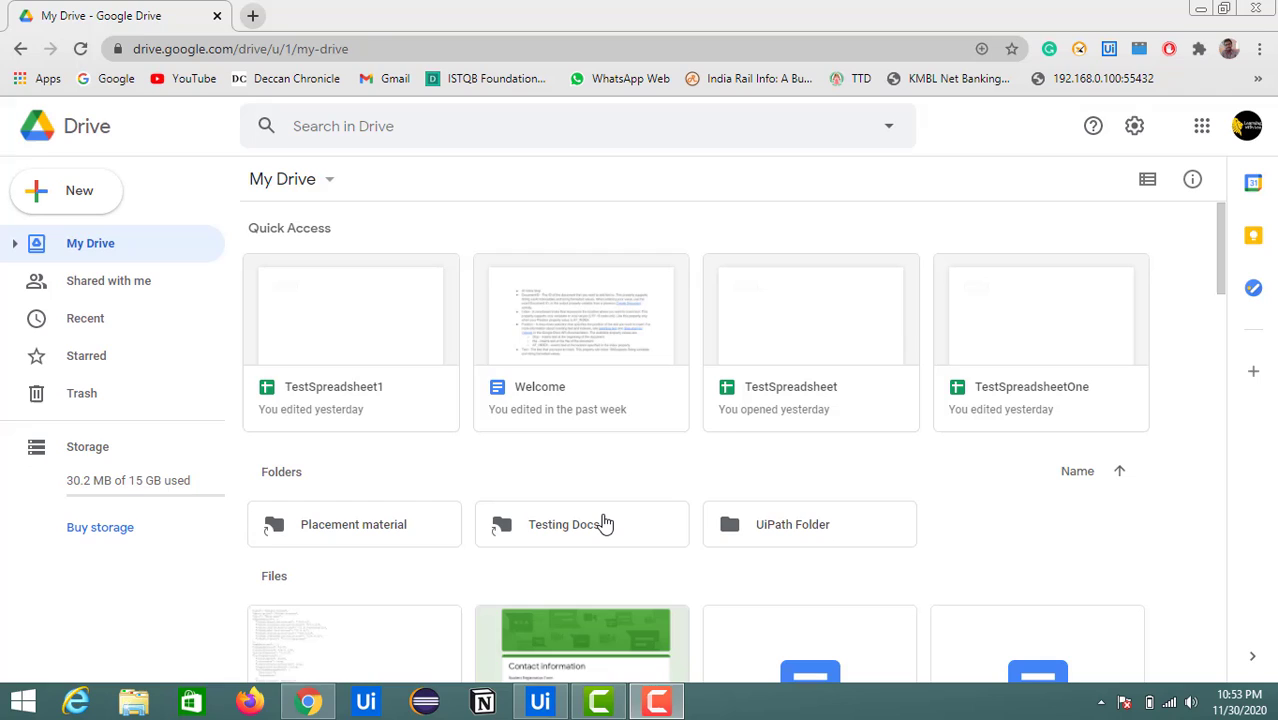
mouse_move(728, 468)
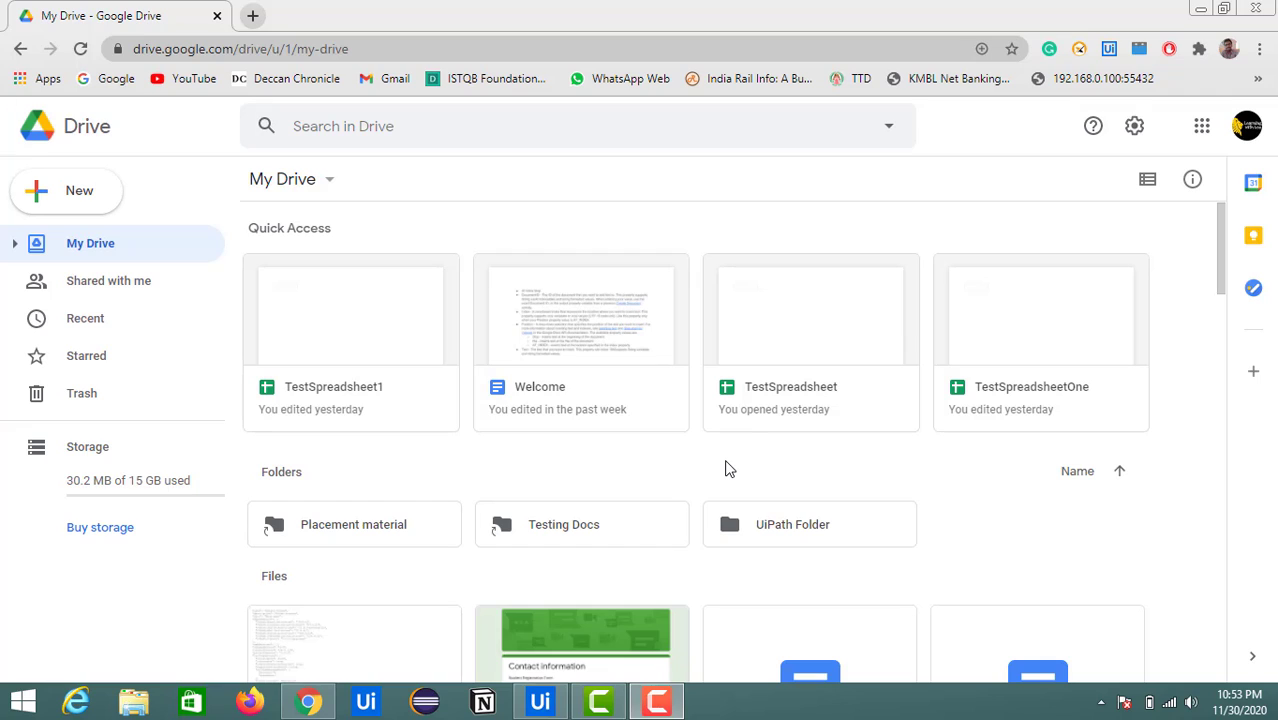
mouse_move(613, 462)
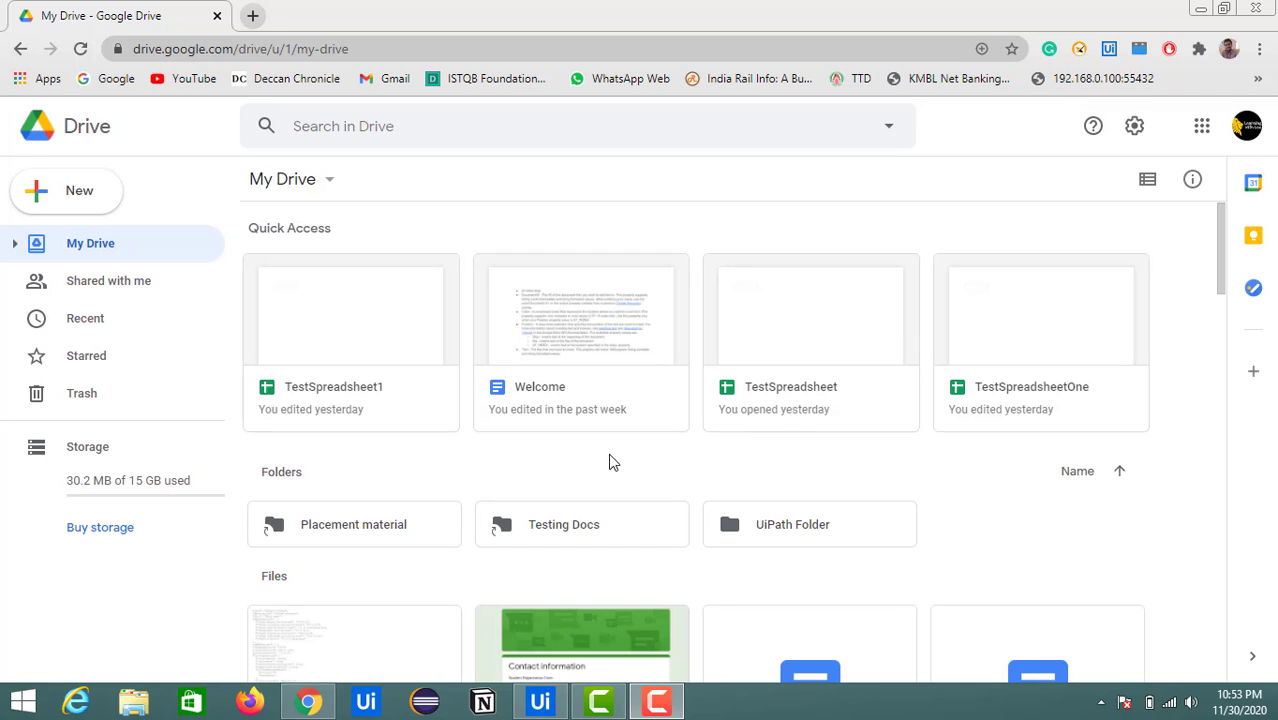
mouse_move(608, 478)
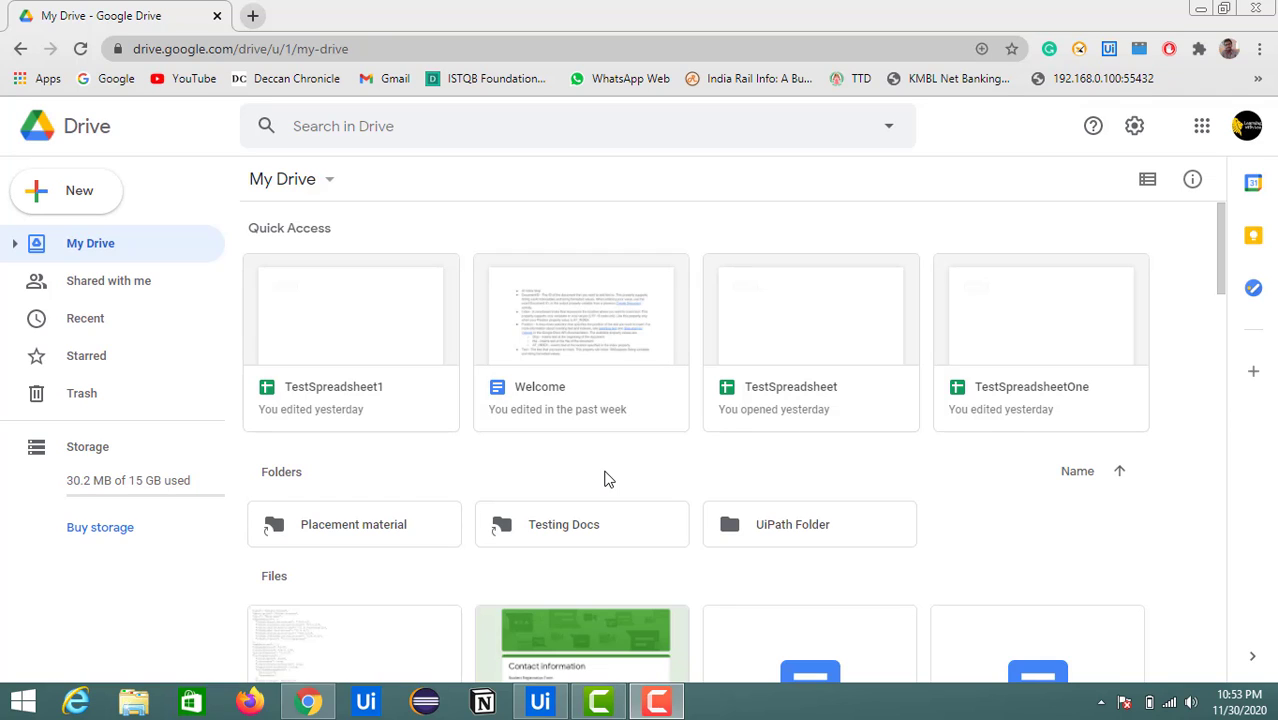
mouse_move(814, 331)
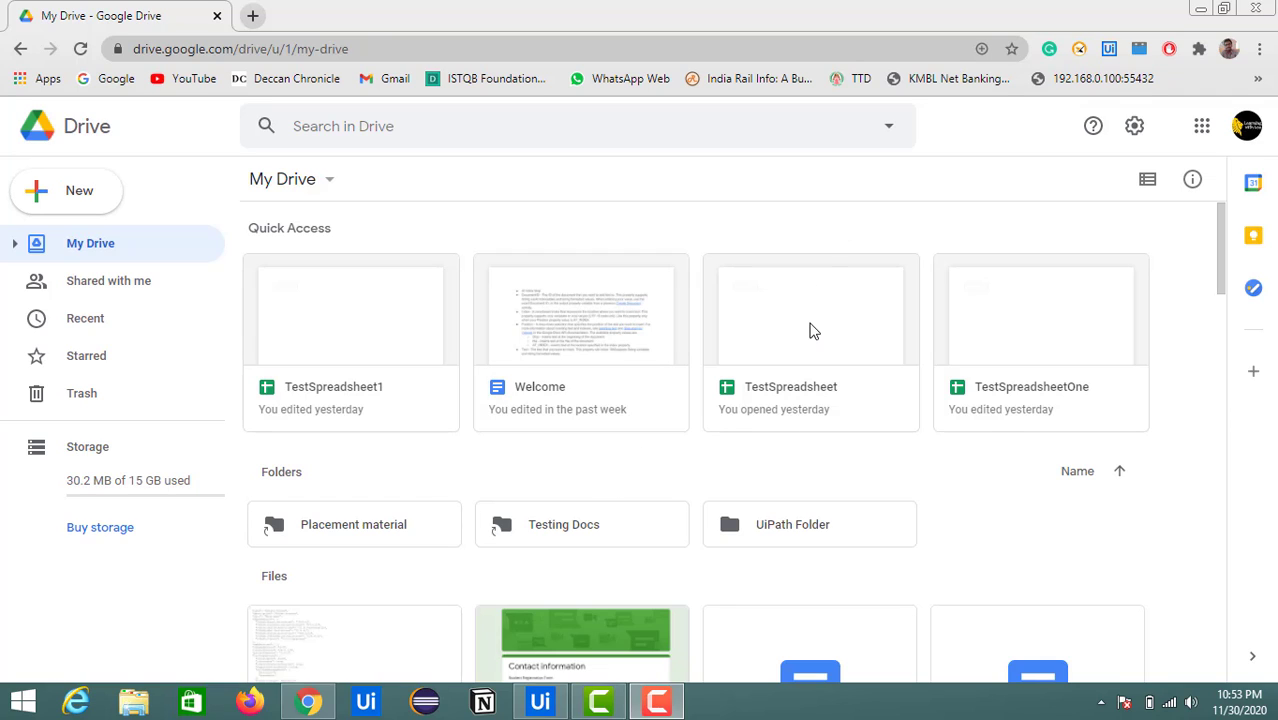
Open TestSpreadsheet from Drive and view the Sheet1 tab's options, closing the menu unchanged
double_click(810, 315)
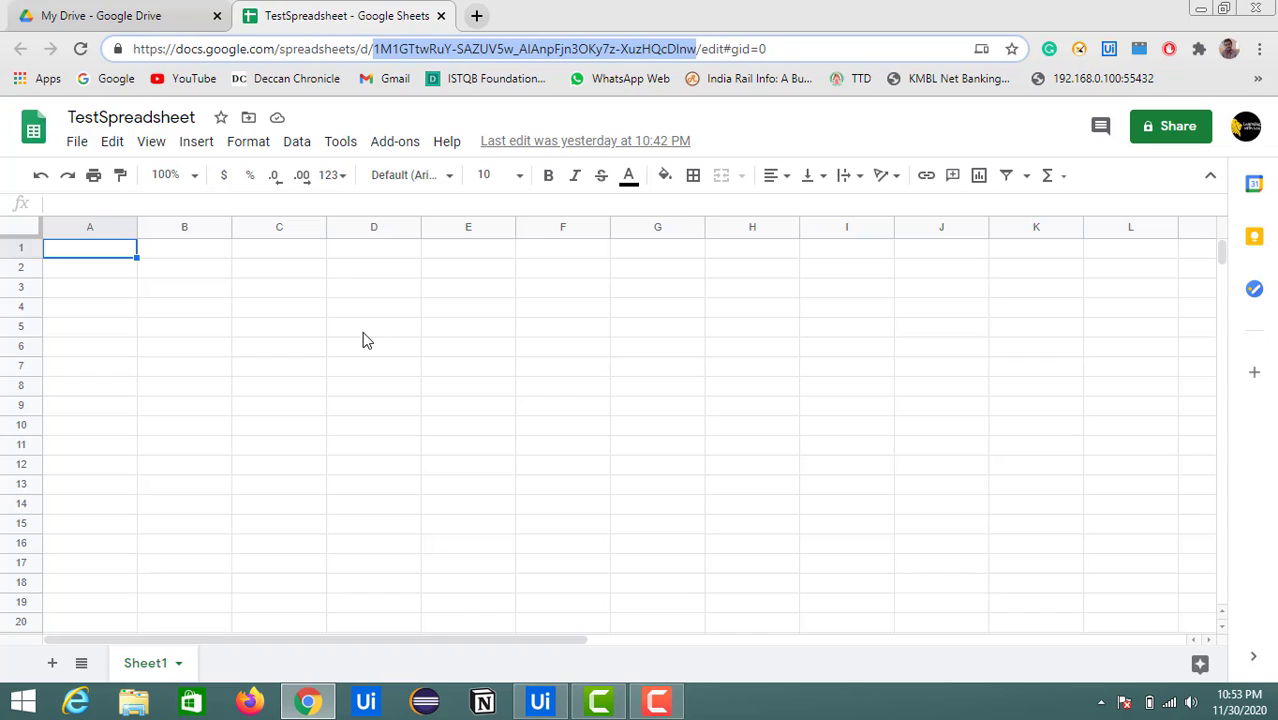
mouse_move(219, 457)
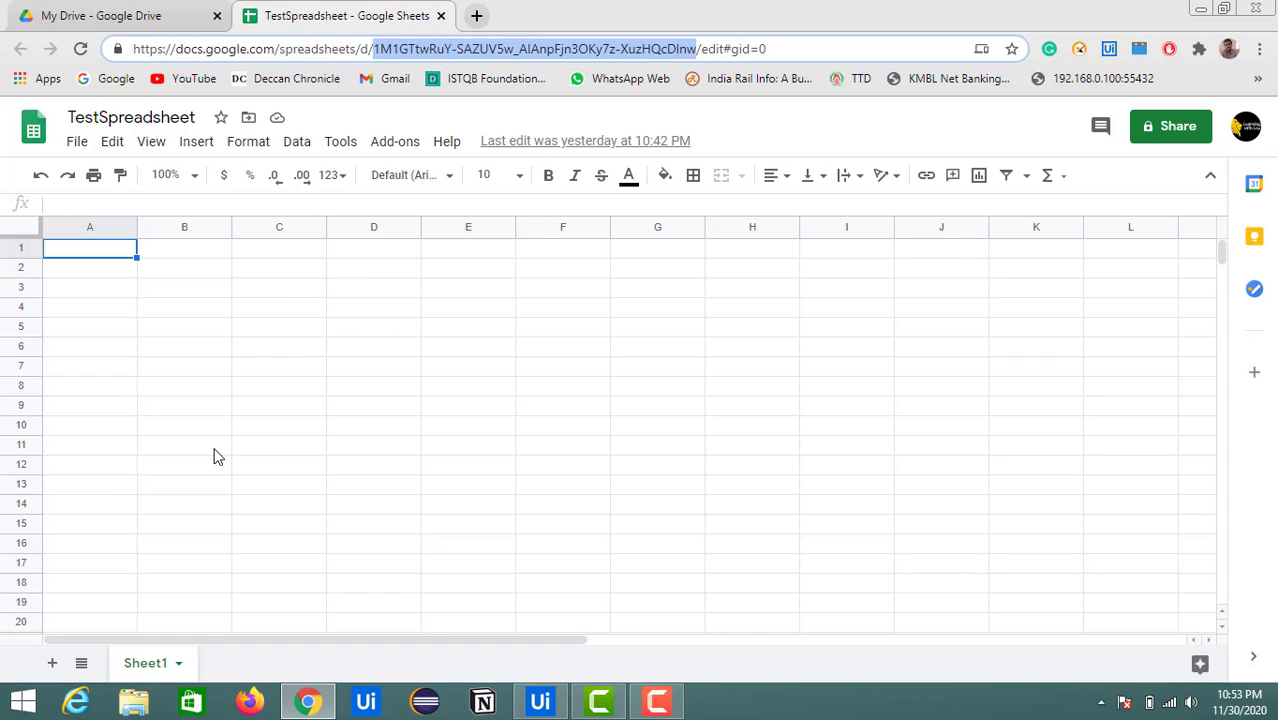
mouse_move(120, 612)
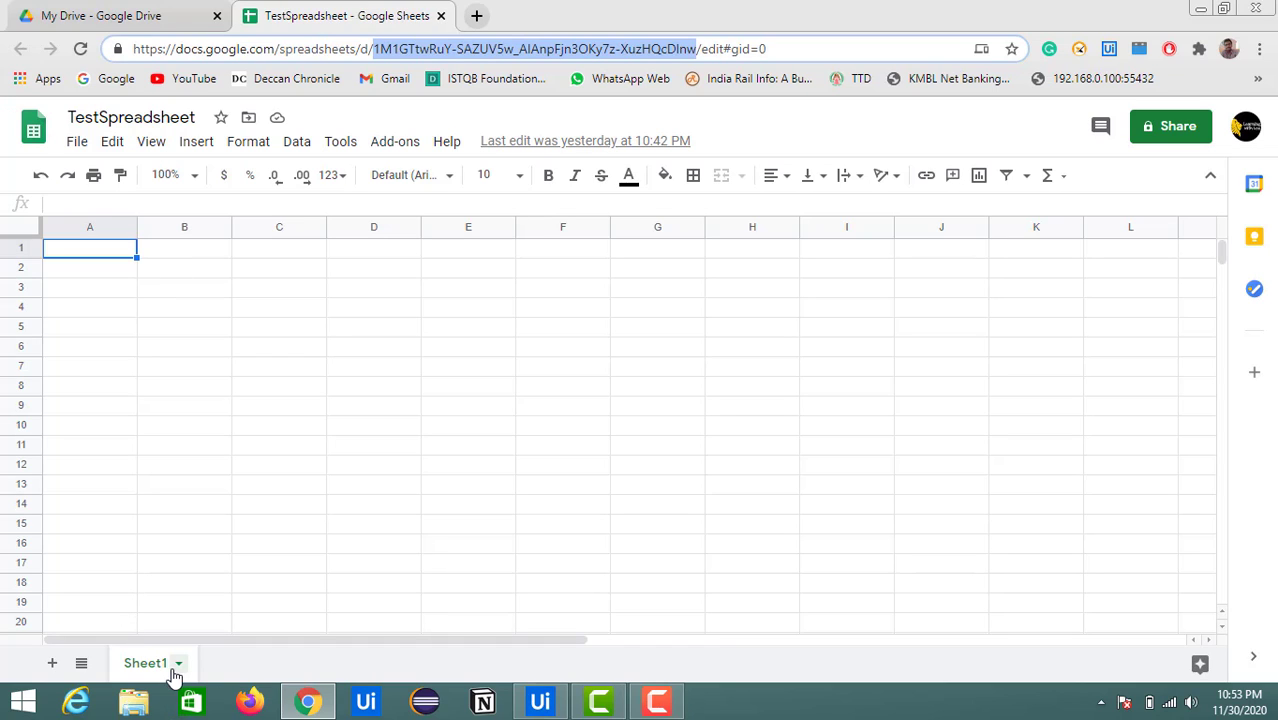
left_click(178, 663)
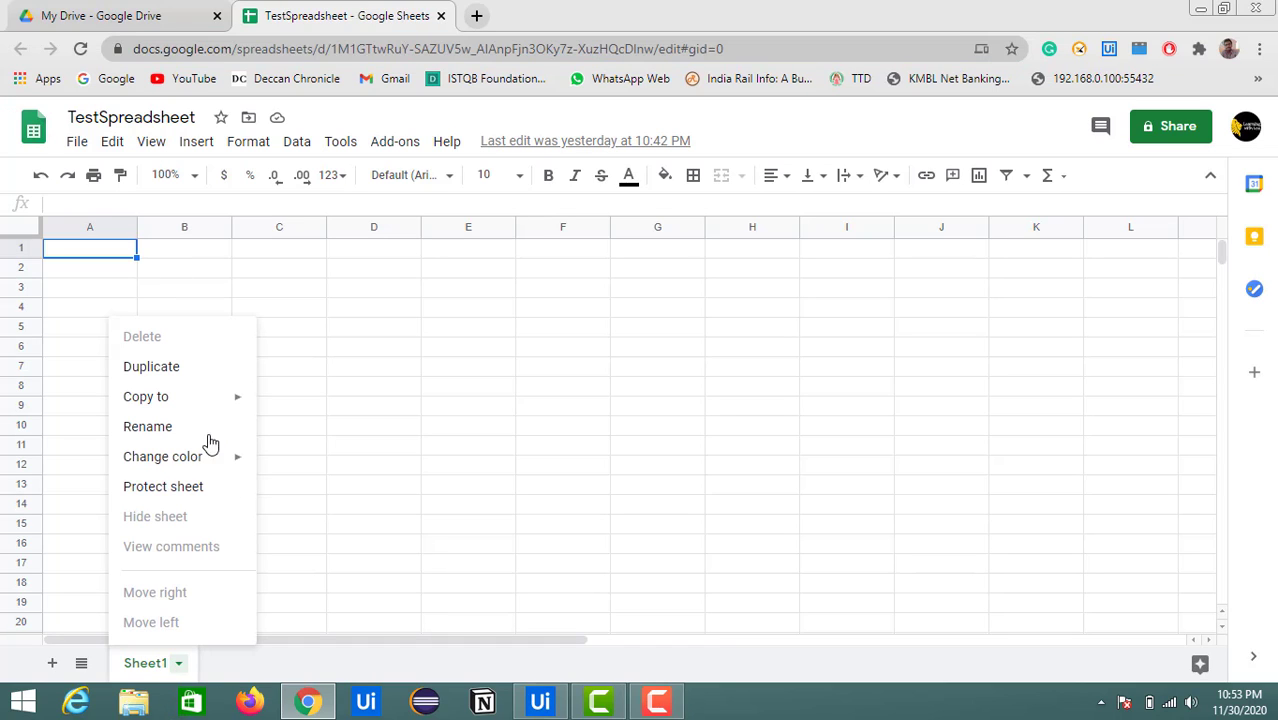
mouse_move(201, 515)
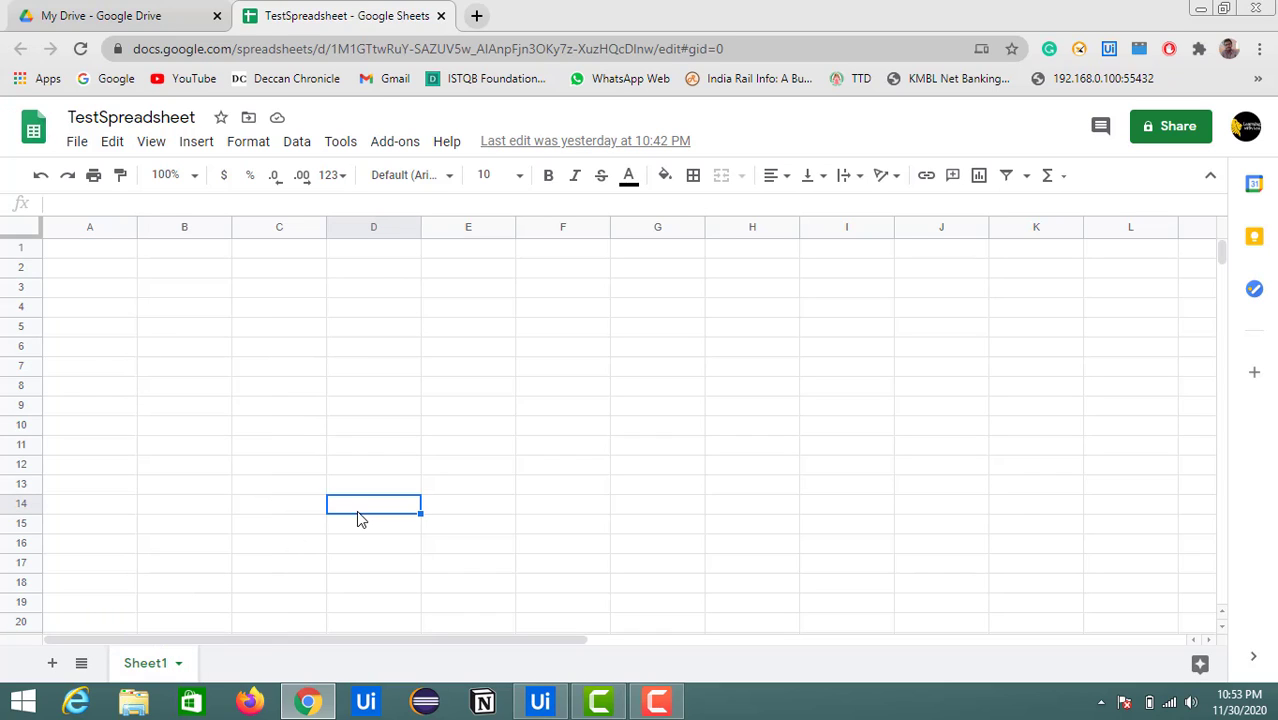
mouse_move(545, 433)
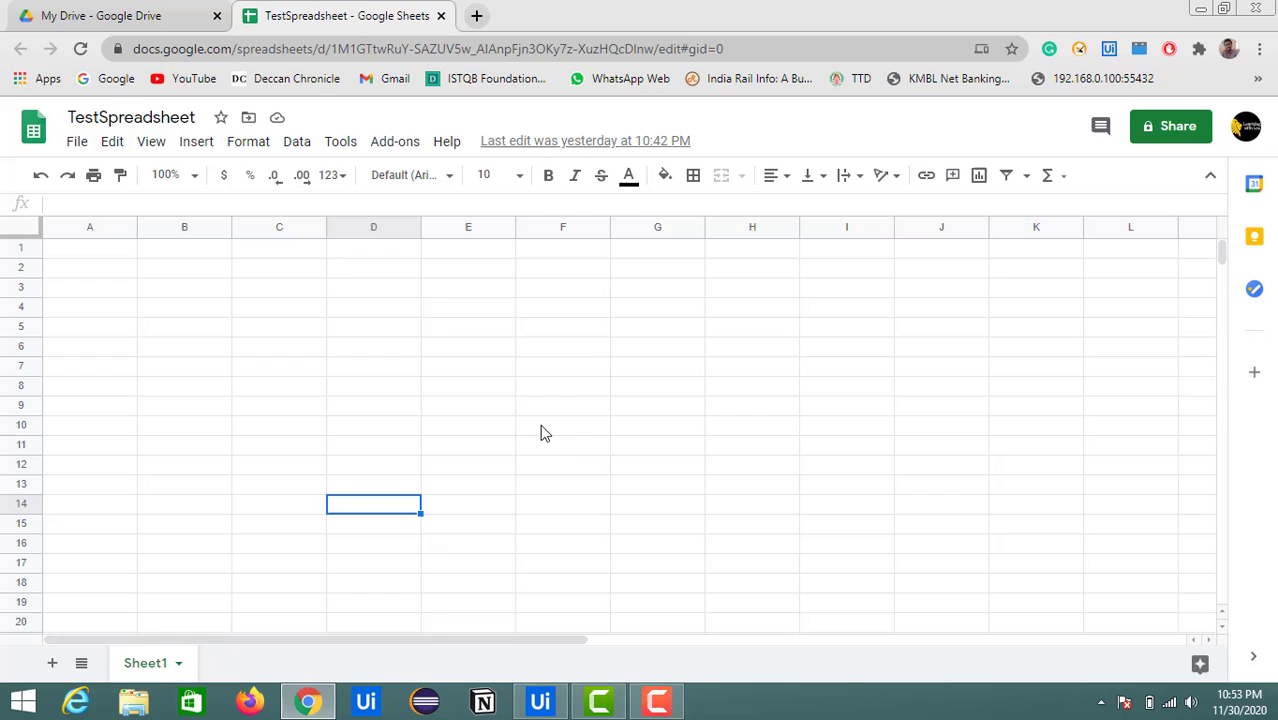
mouse_move(585, 583)
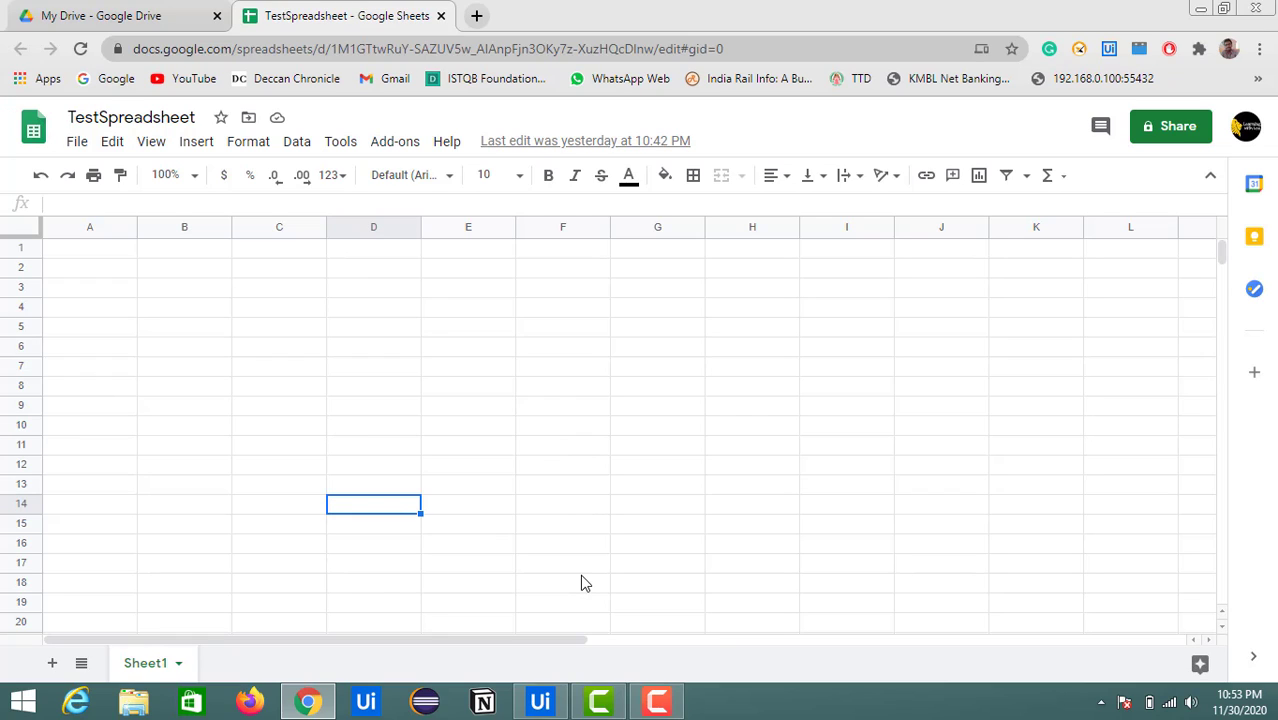
mouse_move(583, 604)
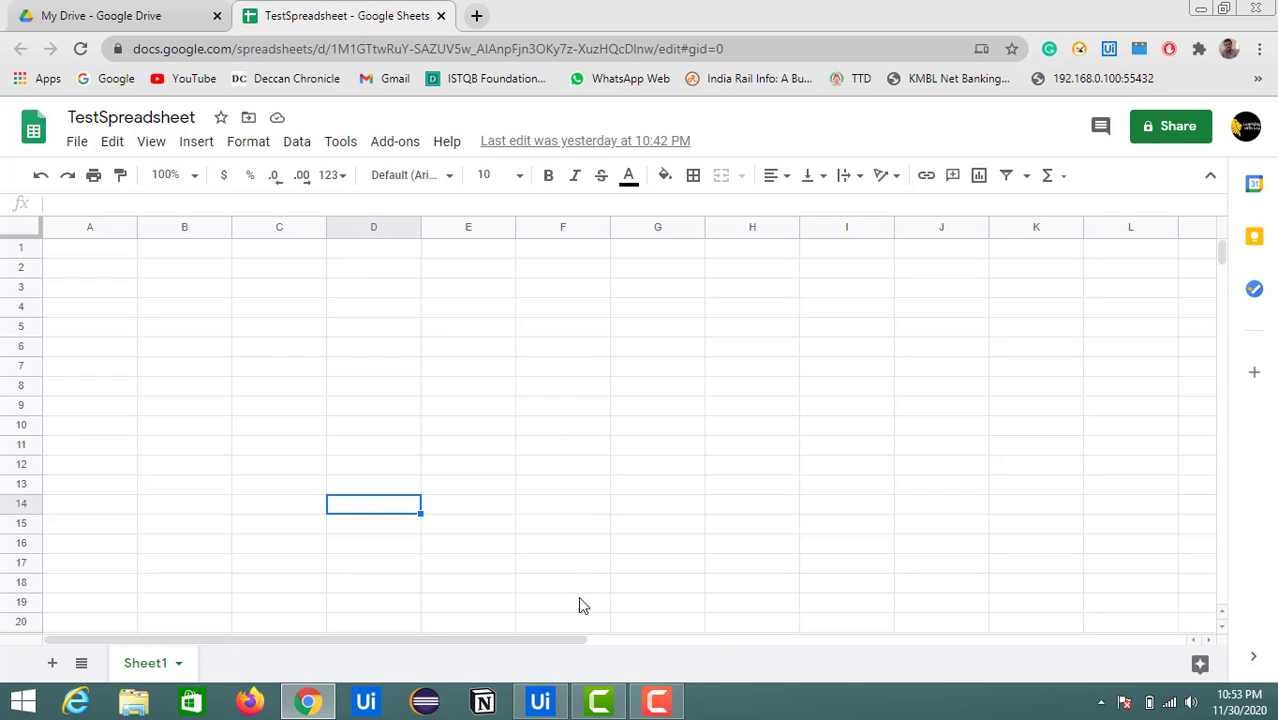
left_click(539, 700)
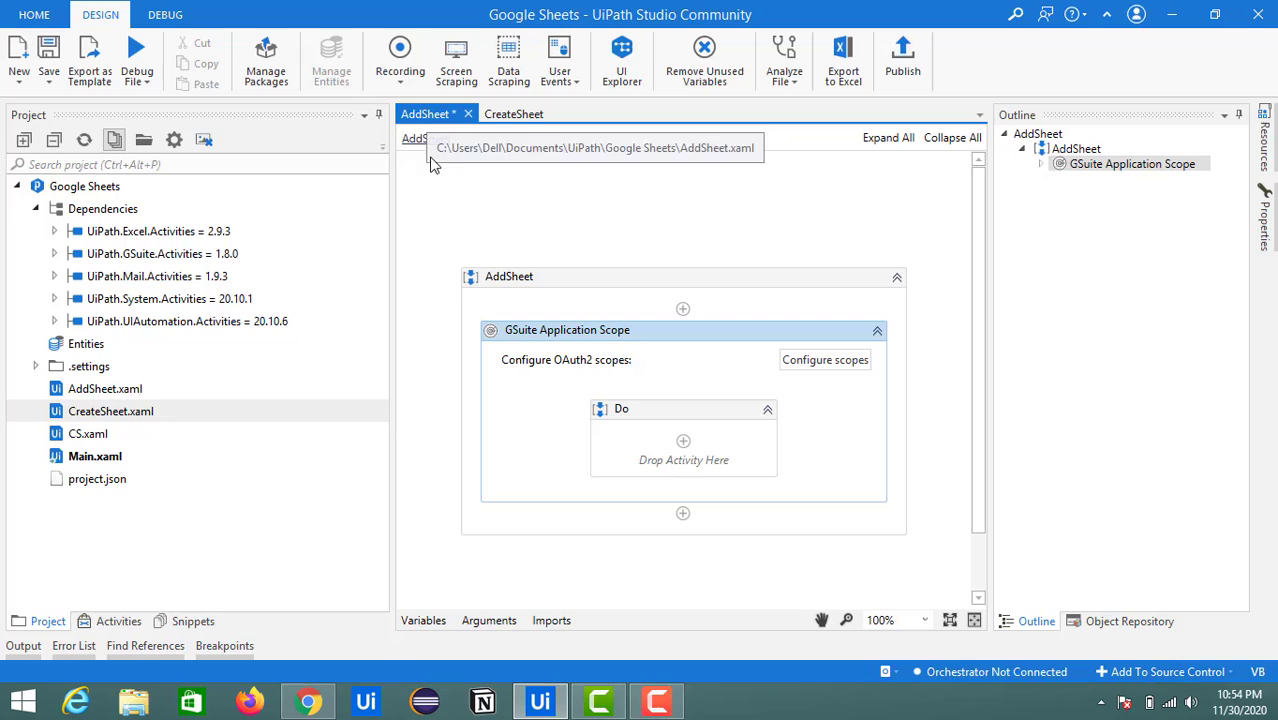
Show the Activities panel, drill into the GSuite Application Scope and select its empty Do sequence
left_click(118, 621)
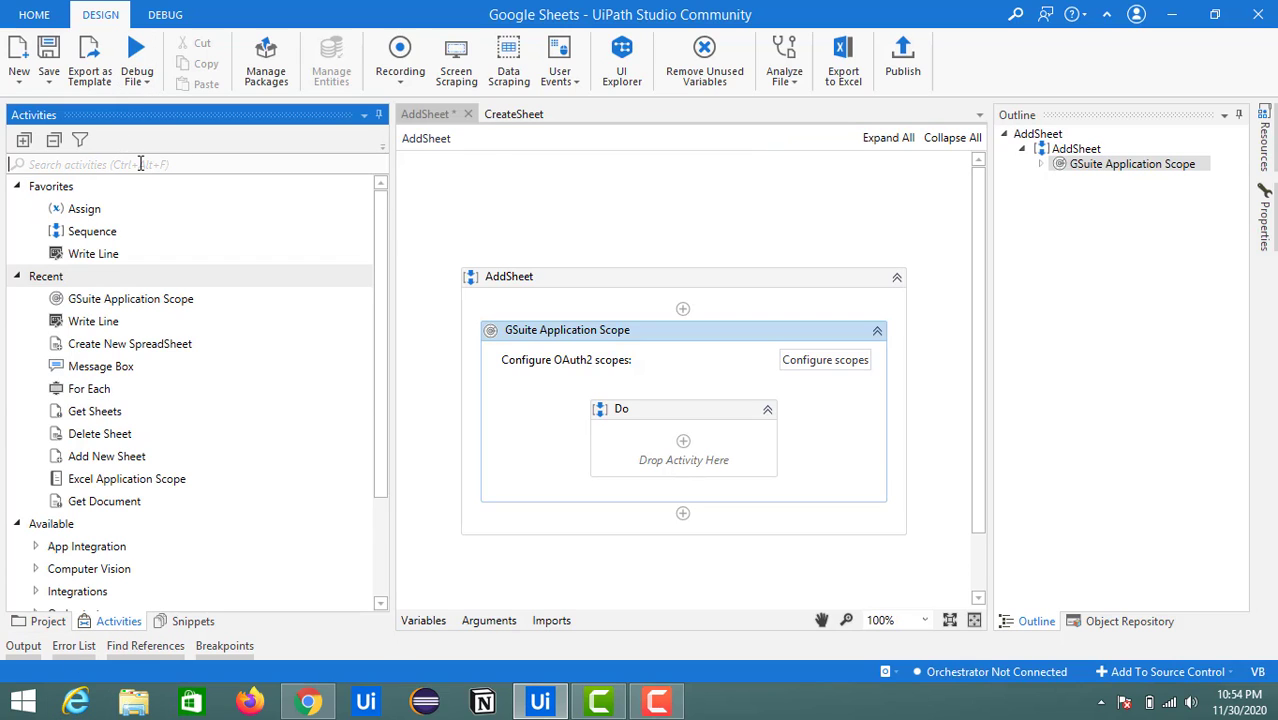
mouse_move(567, 330)
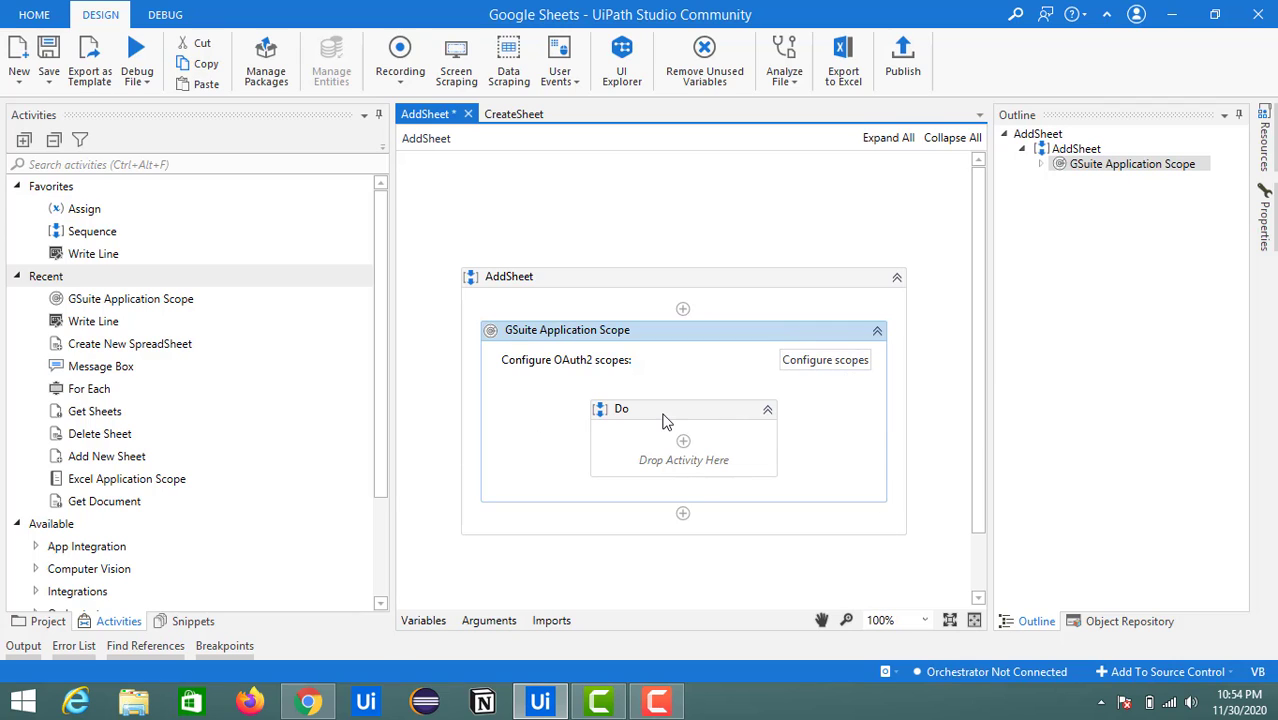
mouse_move(690, 330)
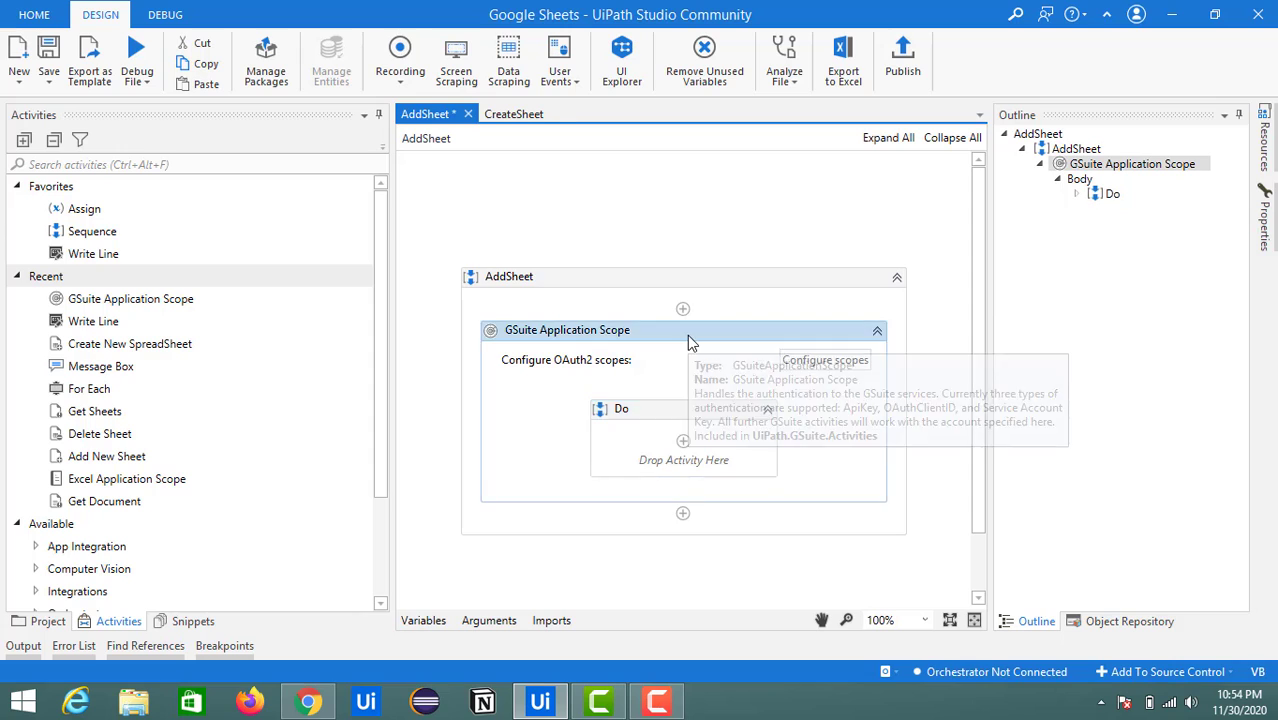
double_click(567, 330)
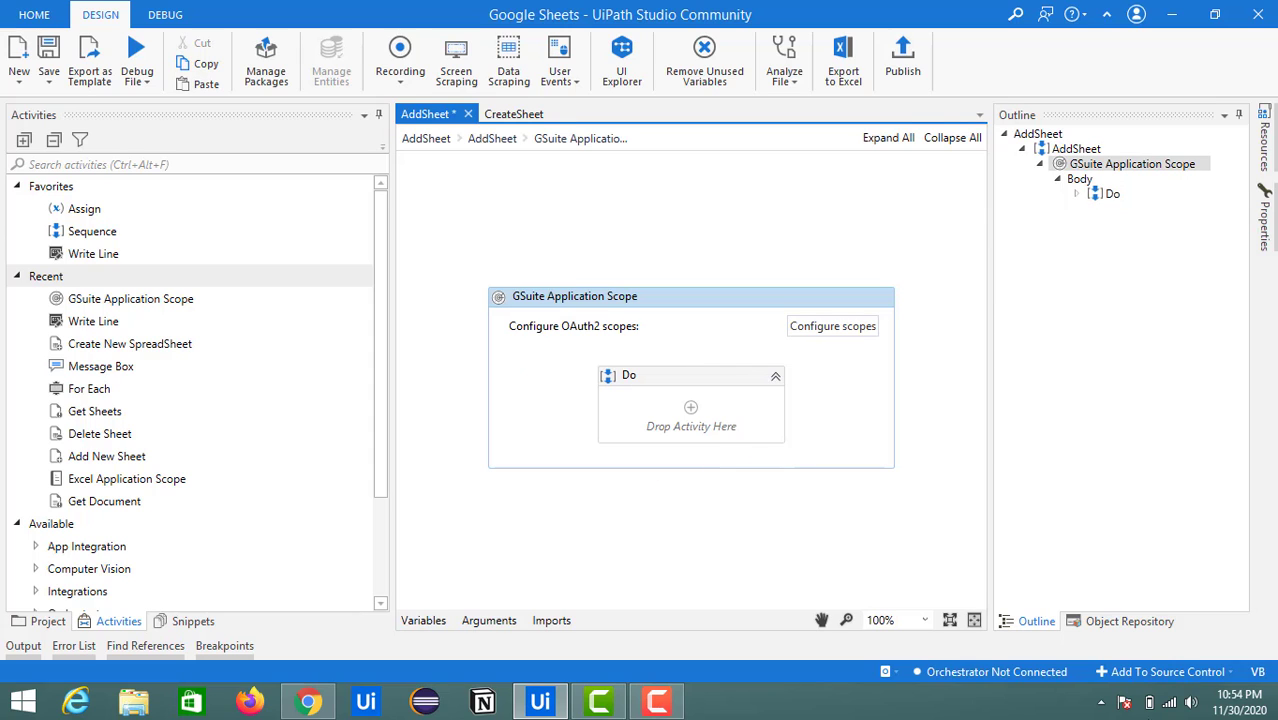
left_click(1128, 621)
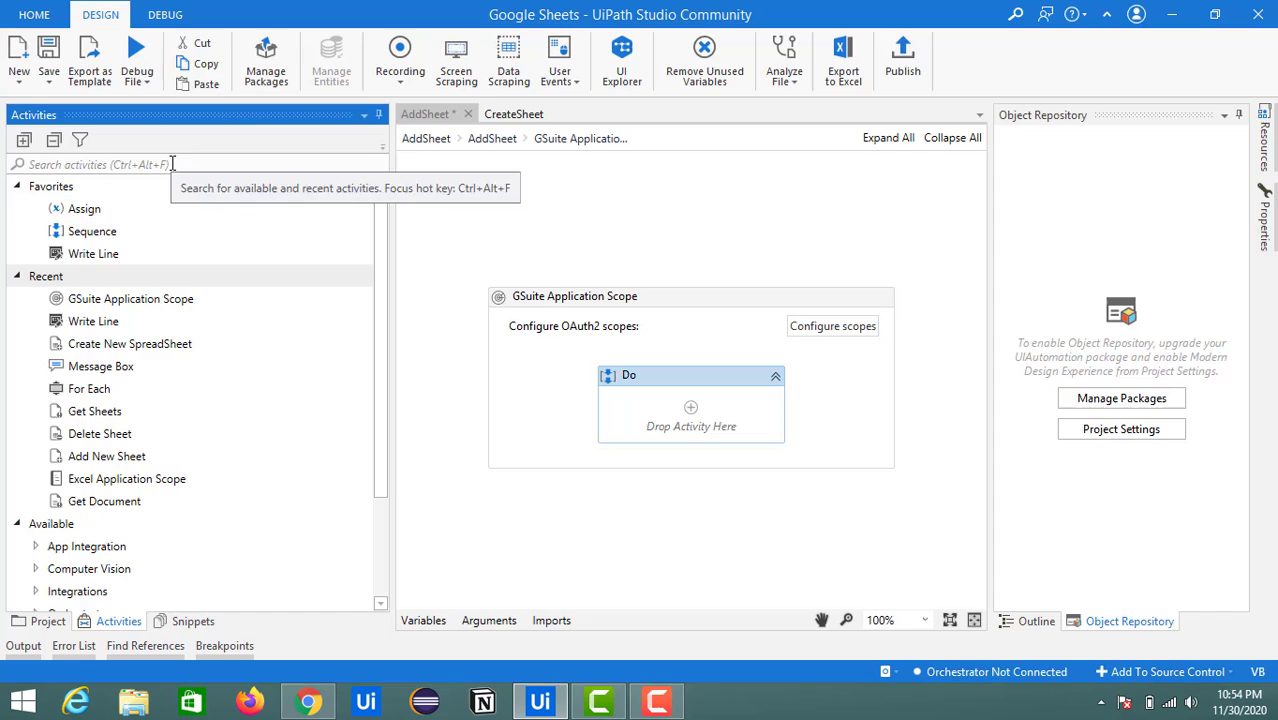
Search activities for 'sheets' and scroll to Integrations > Google > GSuite > Sheets
type("sheets")
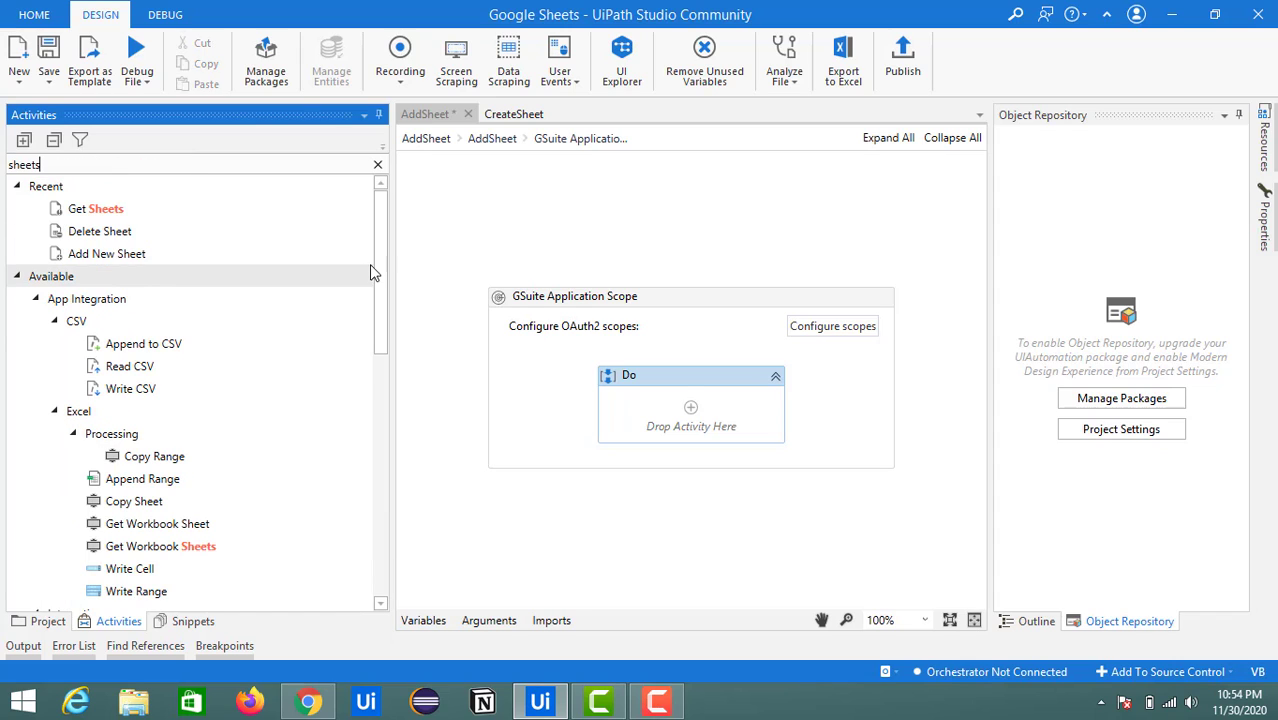
scroll("down", 3)
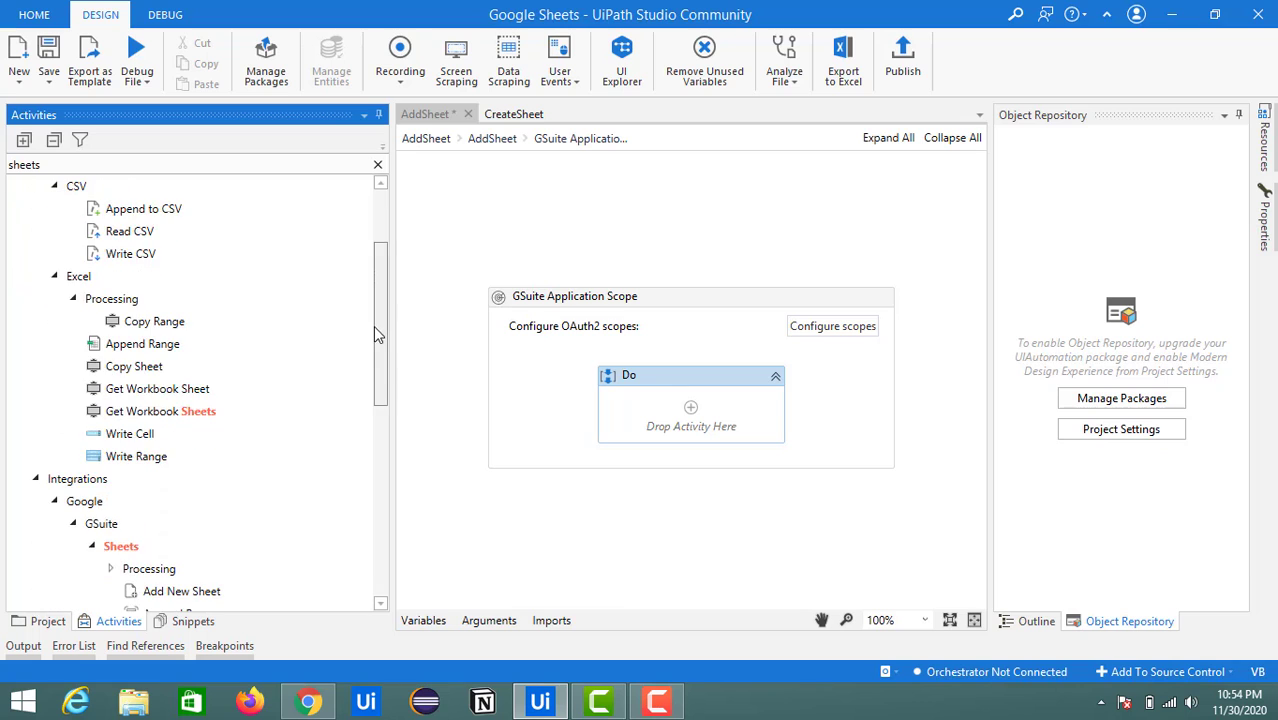
scroll("down", 3)
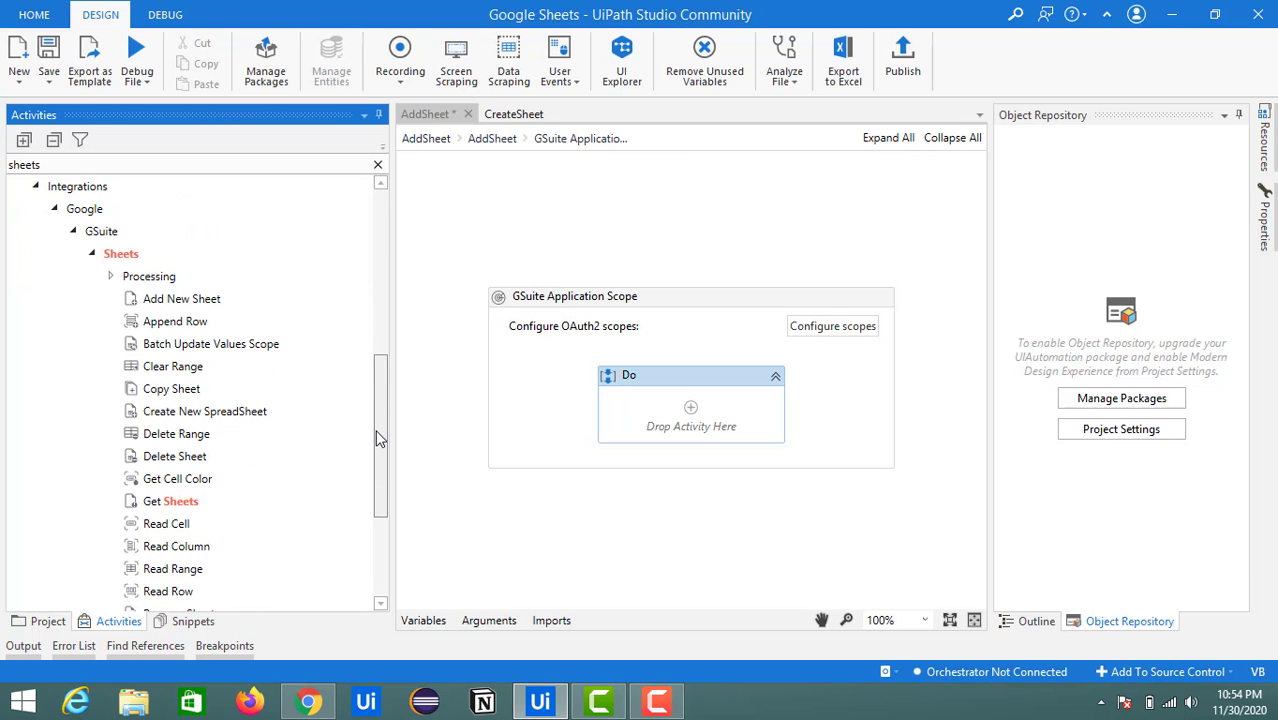
scroll("down", 3)
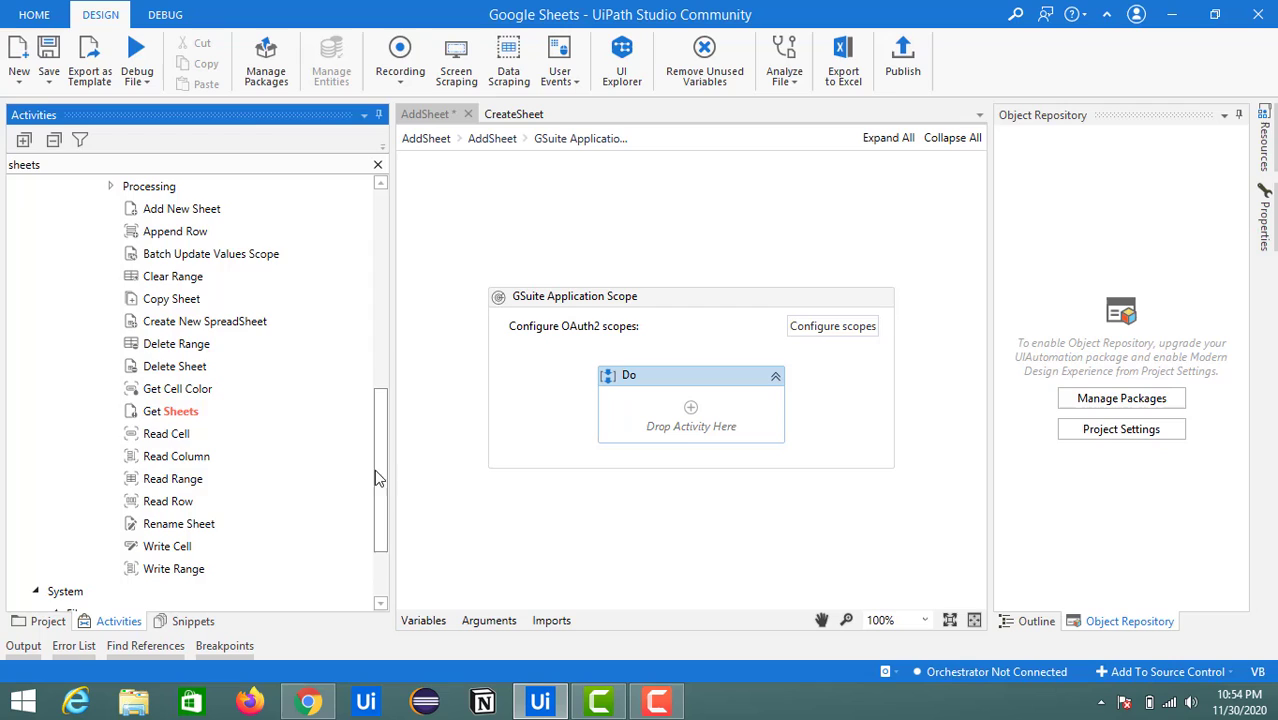
mouse_move(197, 217)
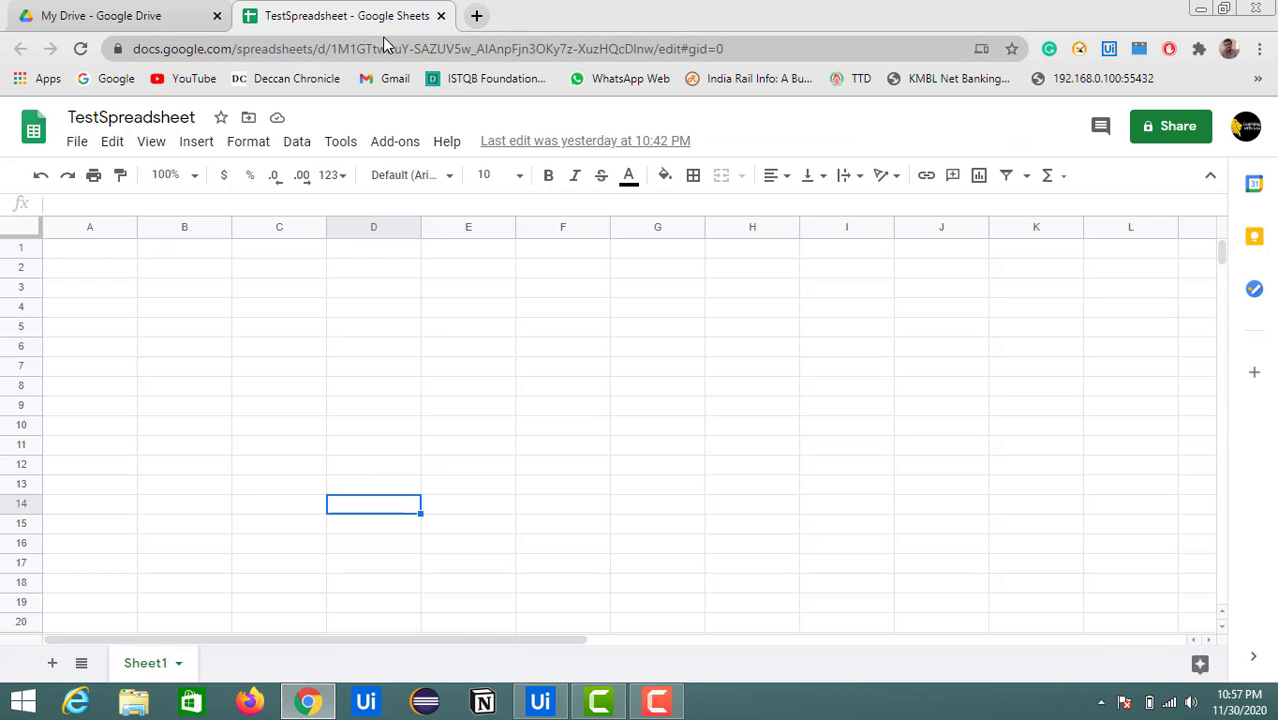
Fill Add New Sheet with the TestSpreadsheet ID from the URL and sheet name 'AddSheet'
left_click(420, 48)
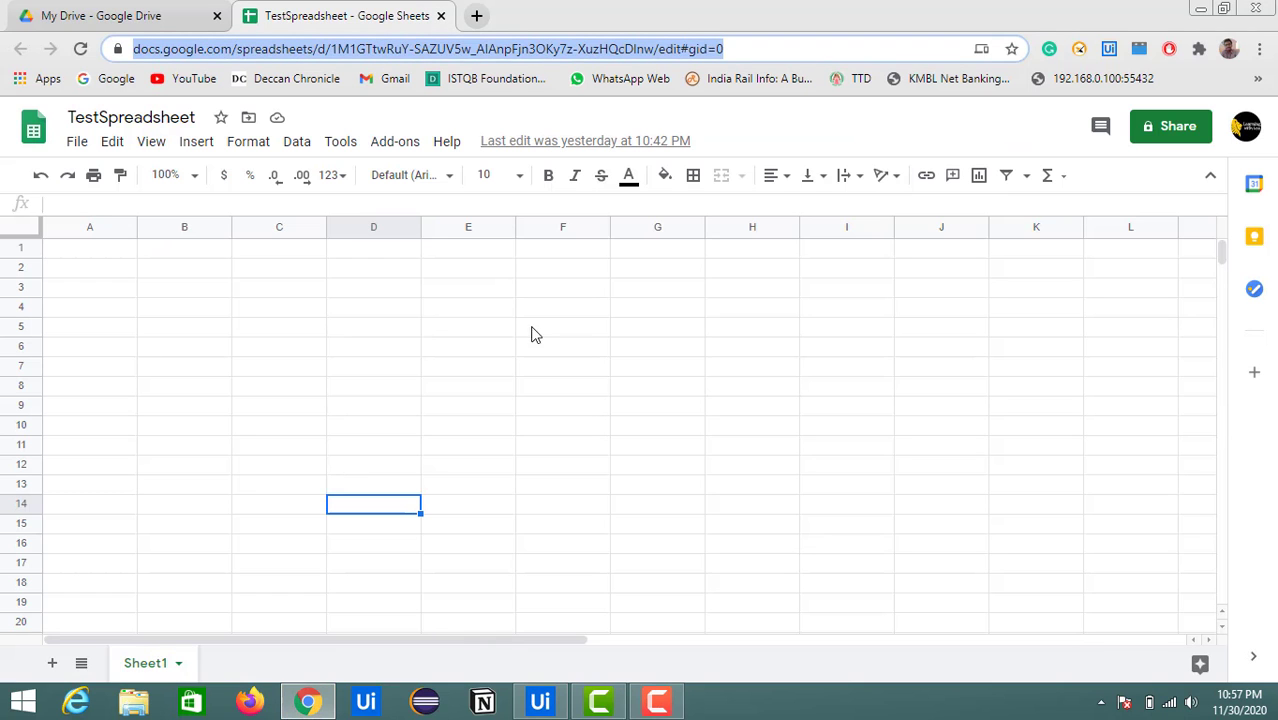
left_click(539, 700)
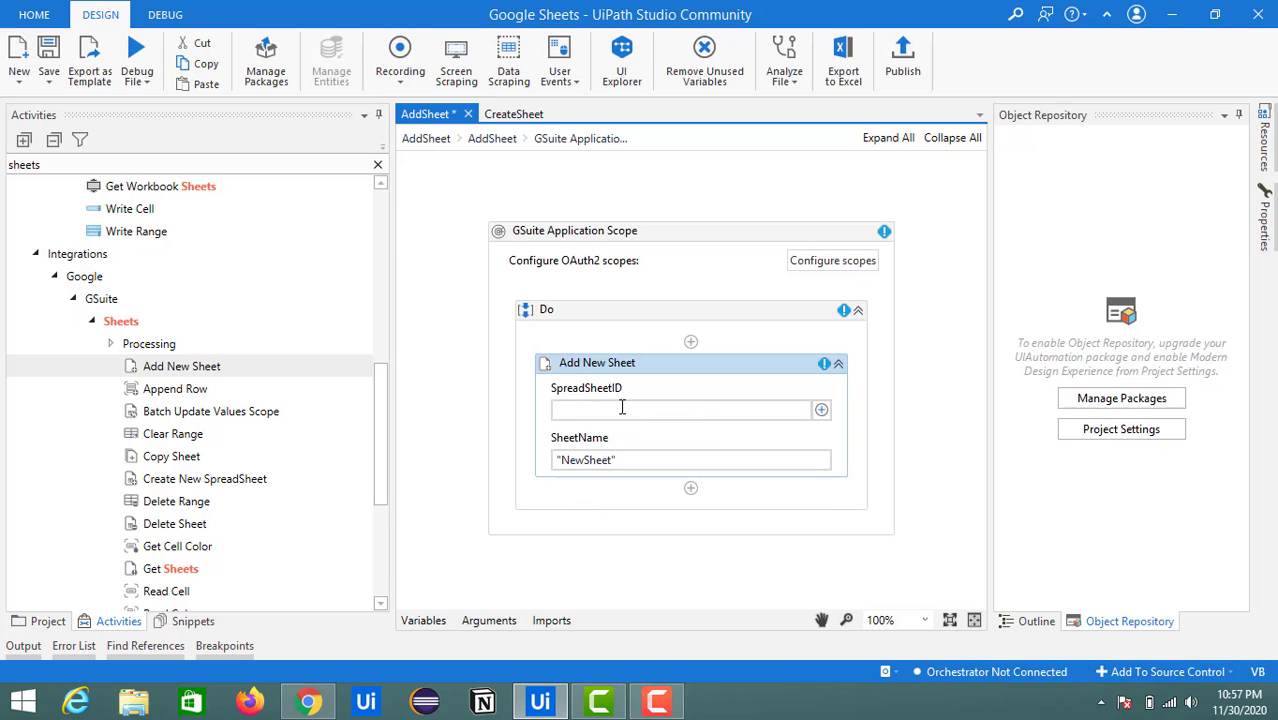
type("\"\"")
type("Add")
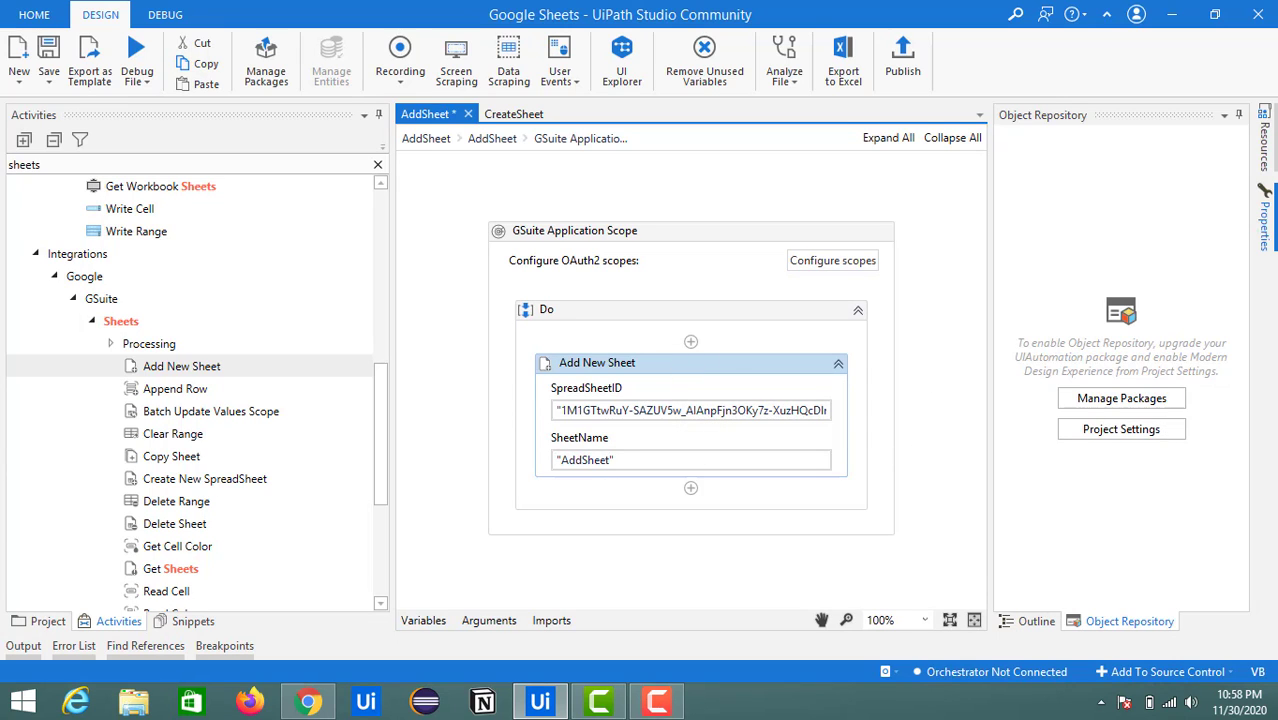
Compare Add New Sheet's properties with the spreadsheet's tabs and edit the column count
left_click(596, 362)
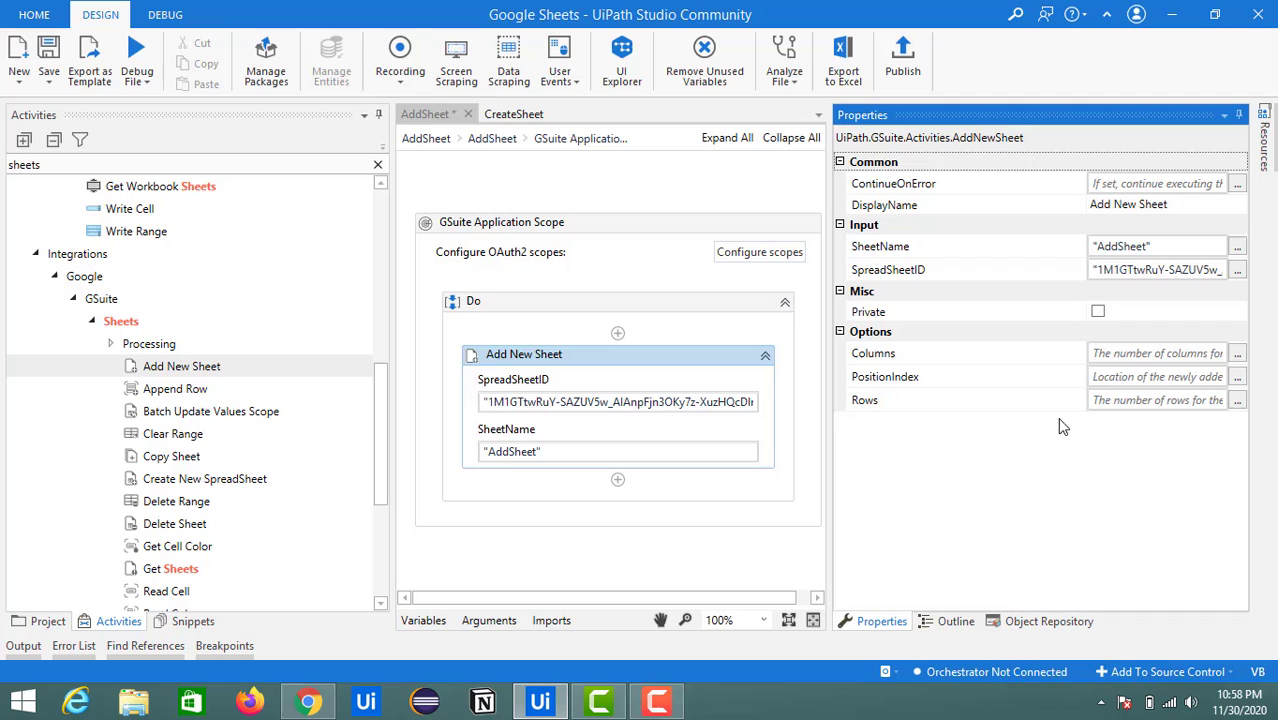
mouse_move(920, 390)
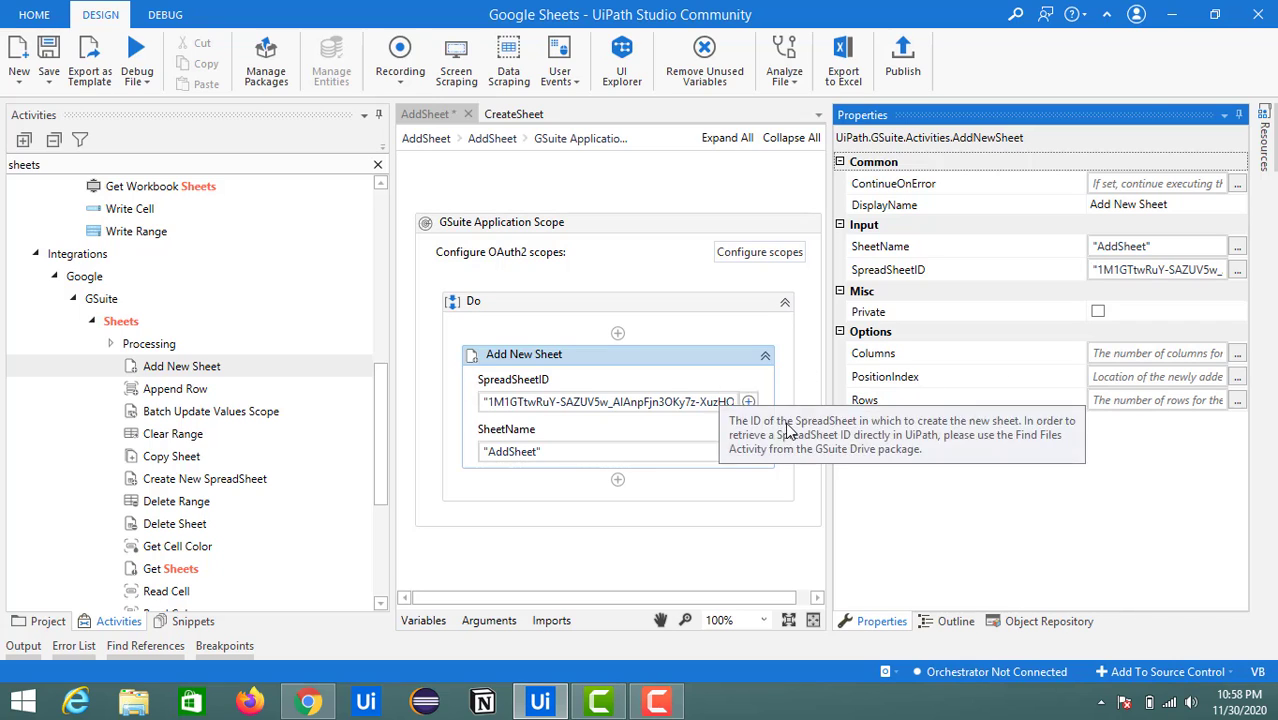
left_click(307, 700)
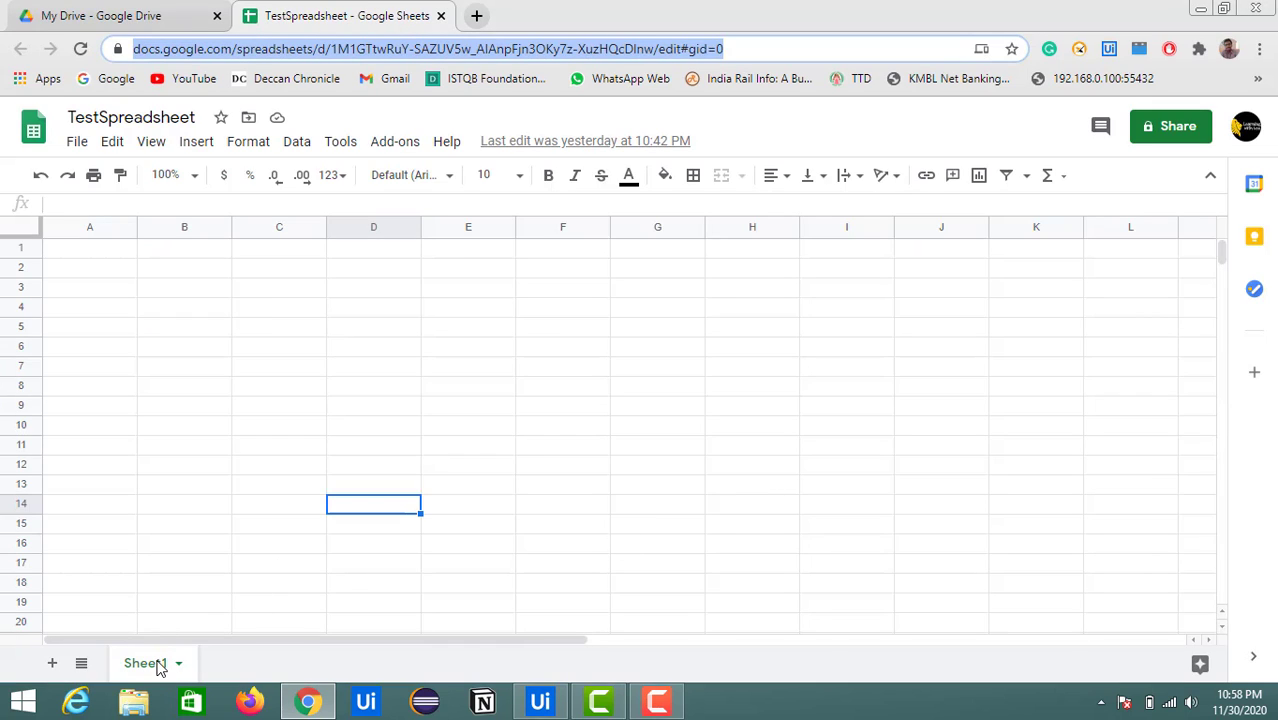
left_click(539, 700)
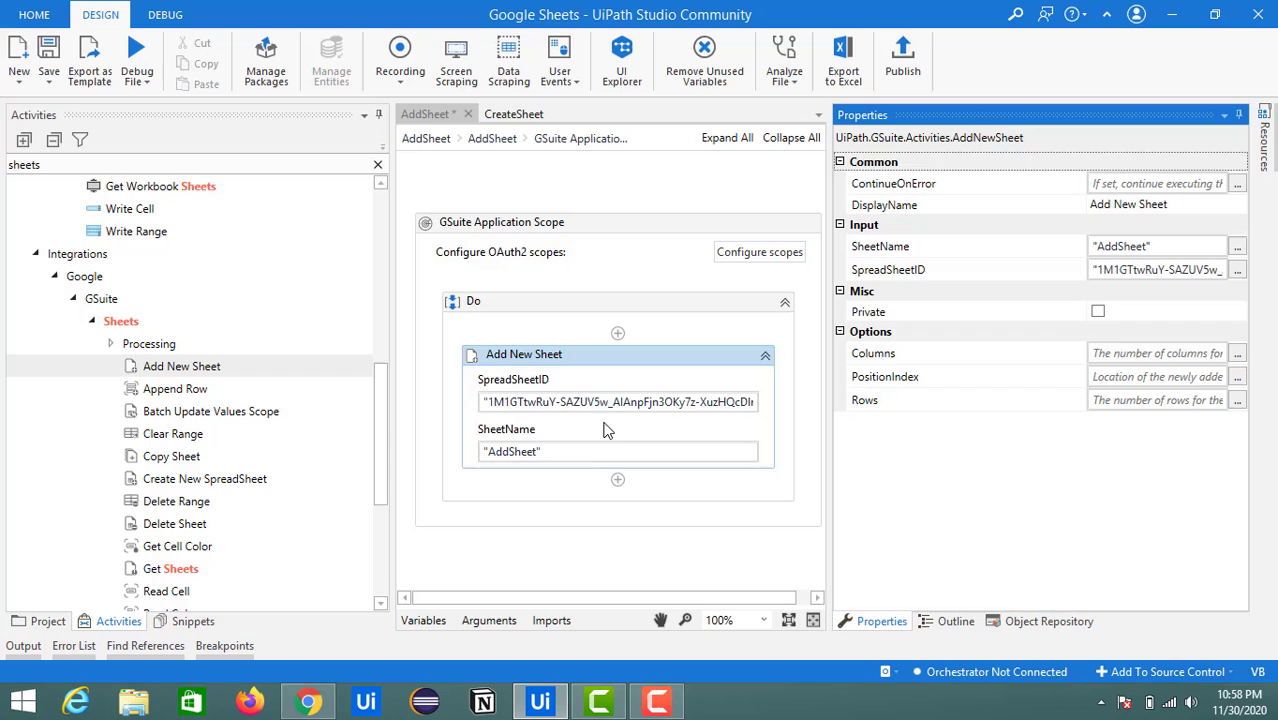
mouse_move(192, 646)
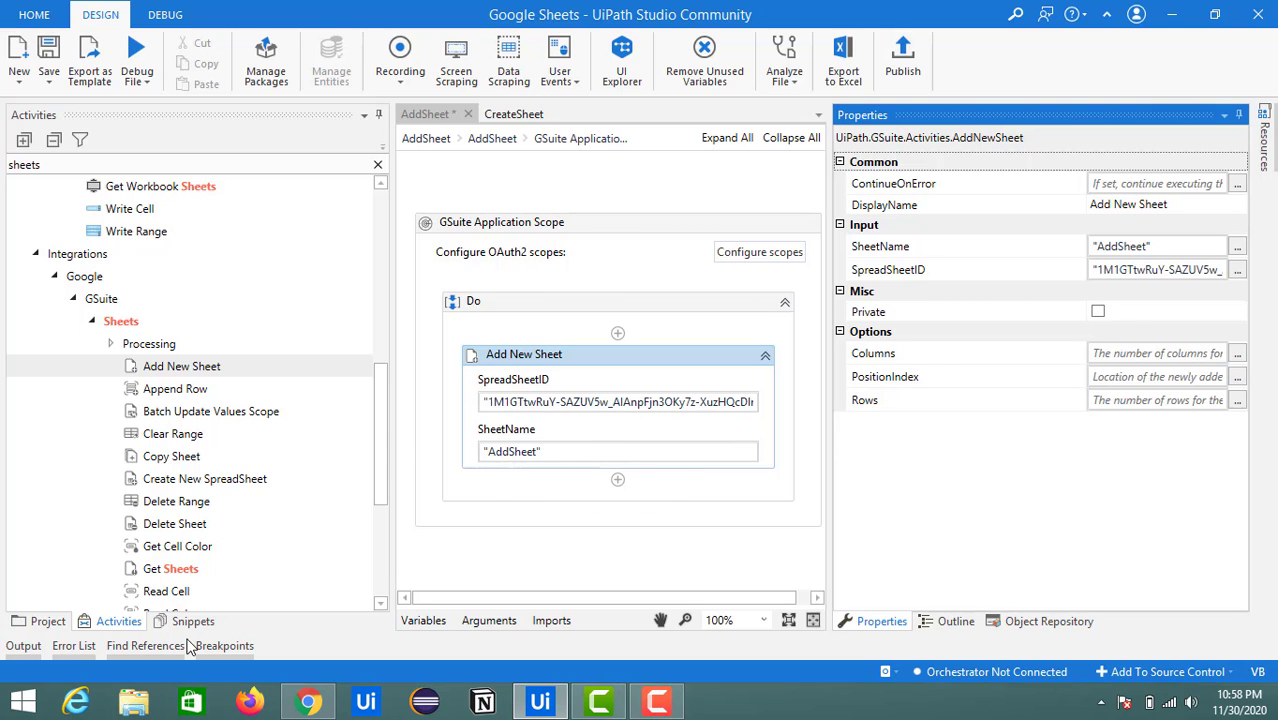
left_click(307, 700)
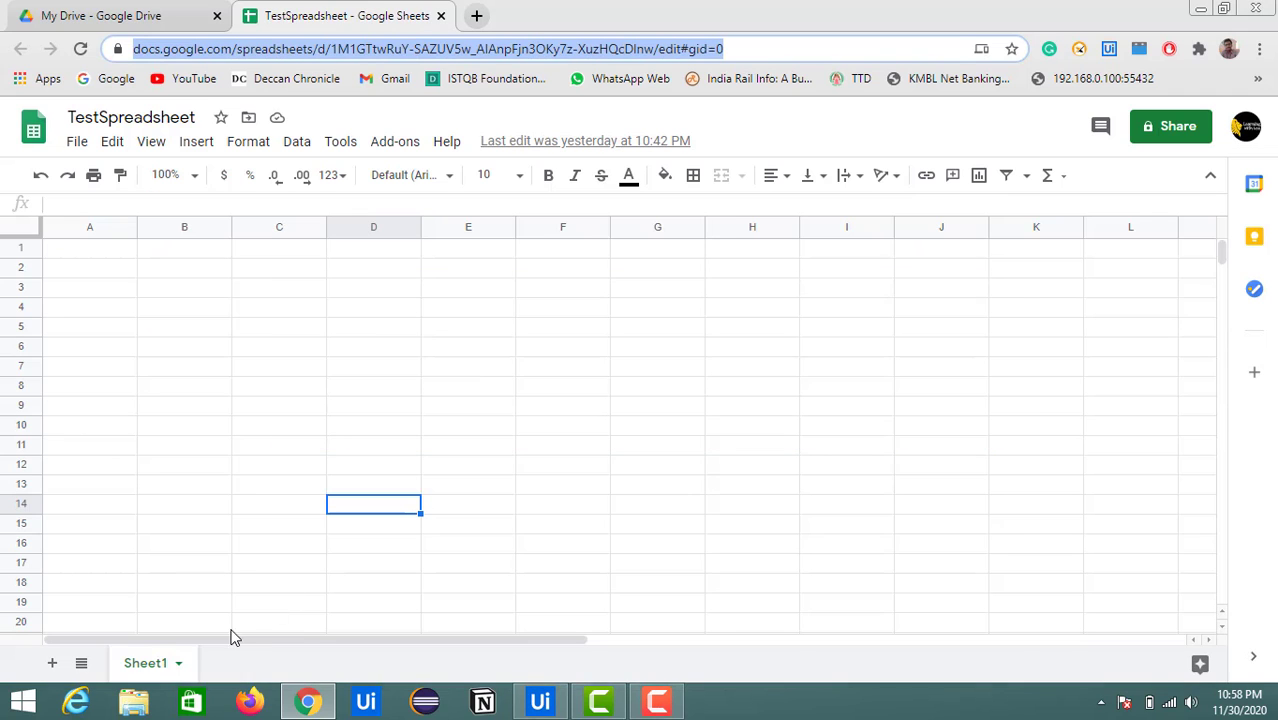
left_click(540, 700)
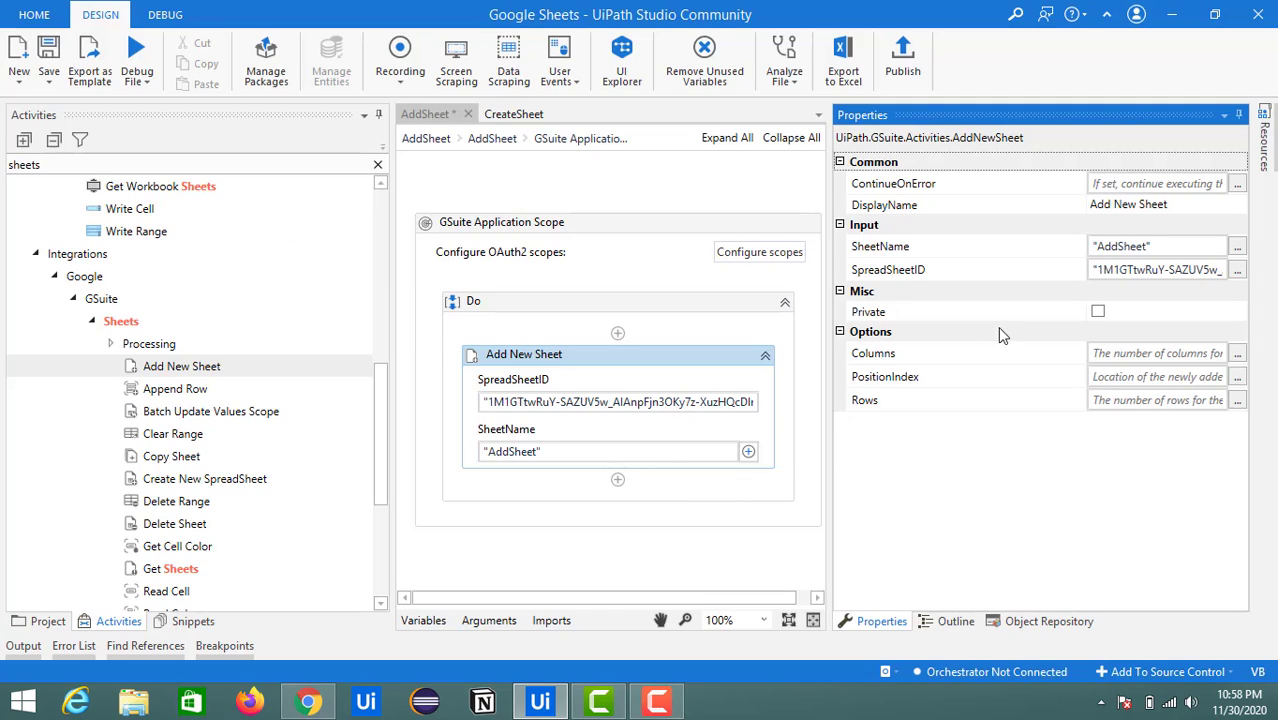
left_click(1150, 352)
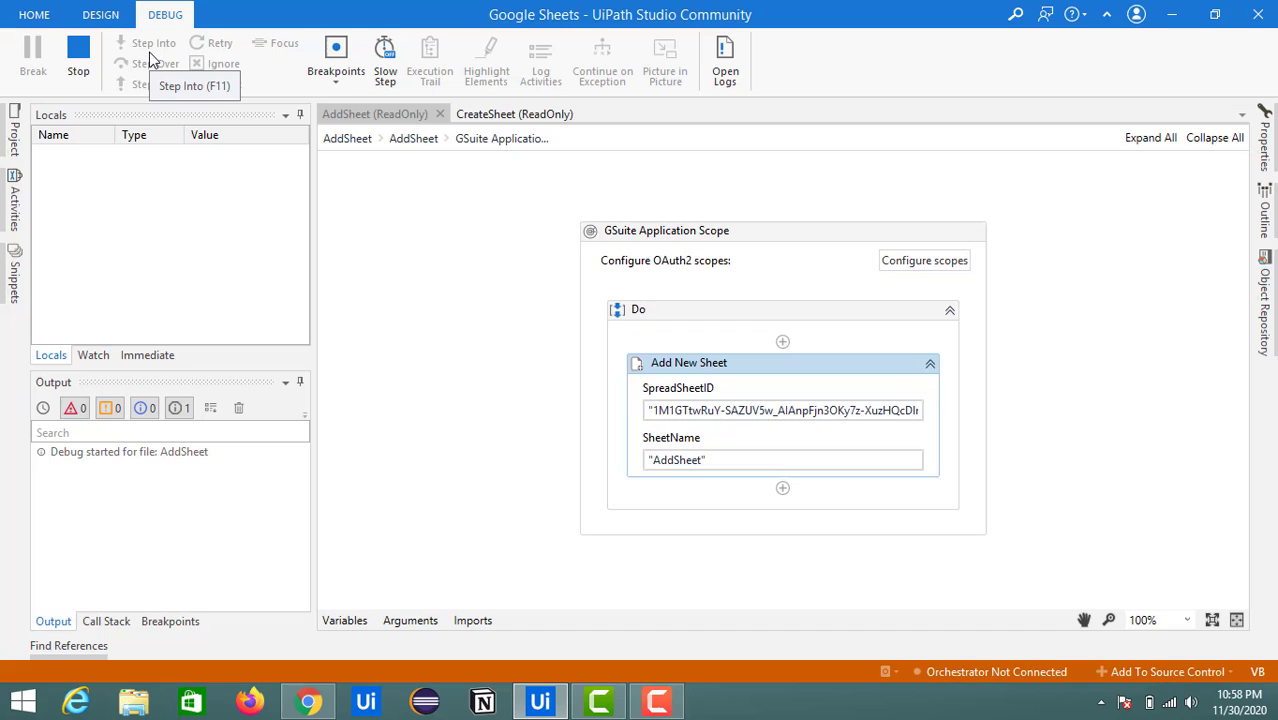
Finish the debug run and return to Design, with Add New Sheet at 5 columns, 10 rows
left_click(153, 43)
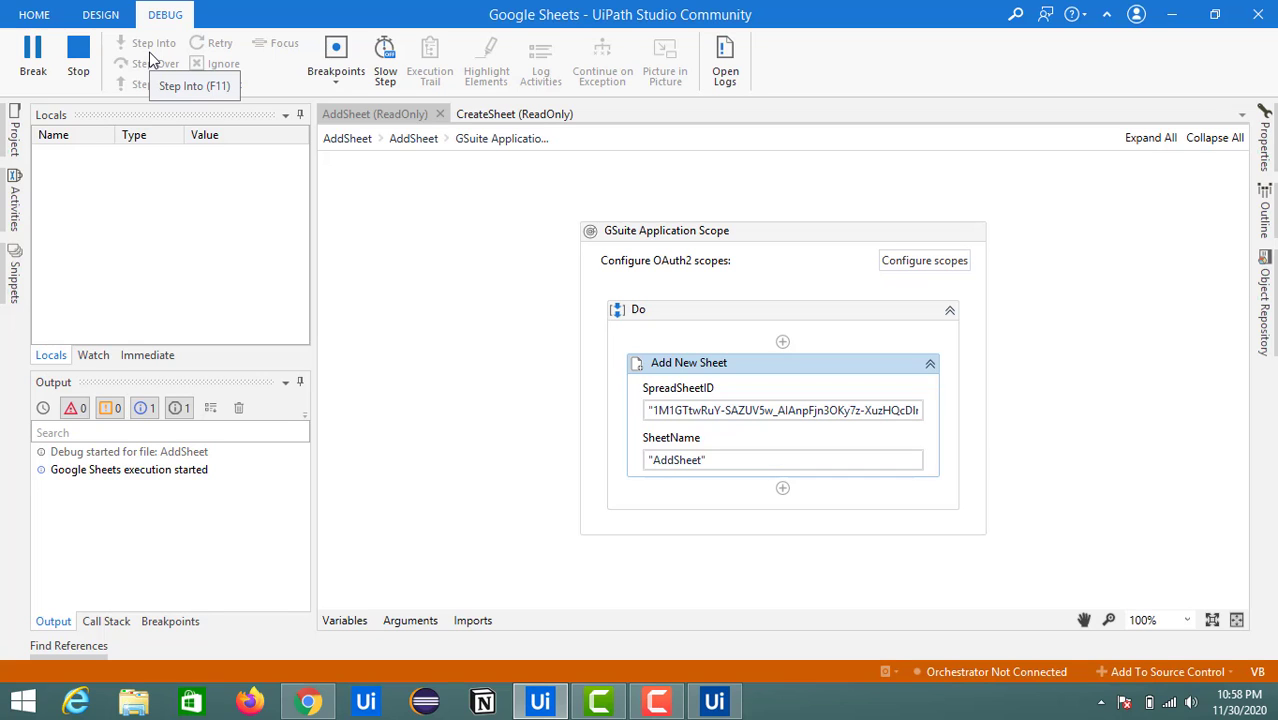
left_click(100, 14)
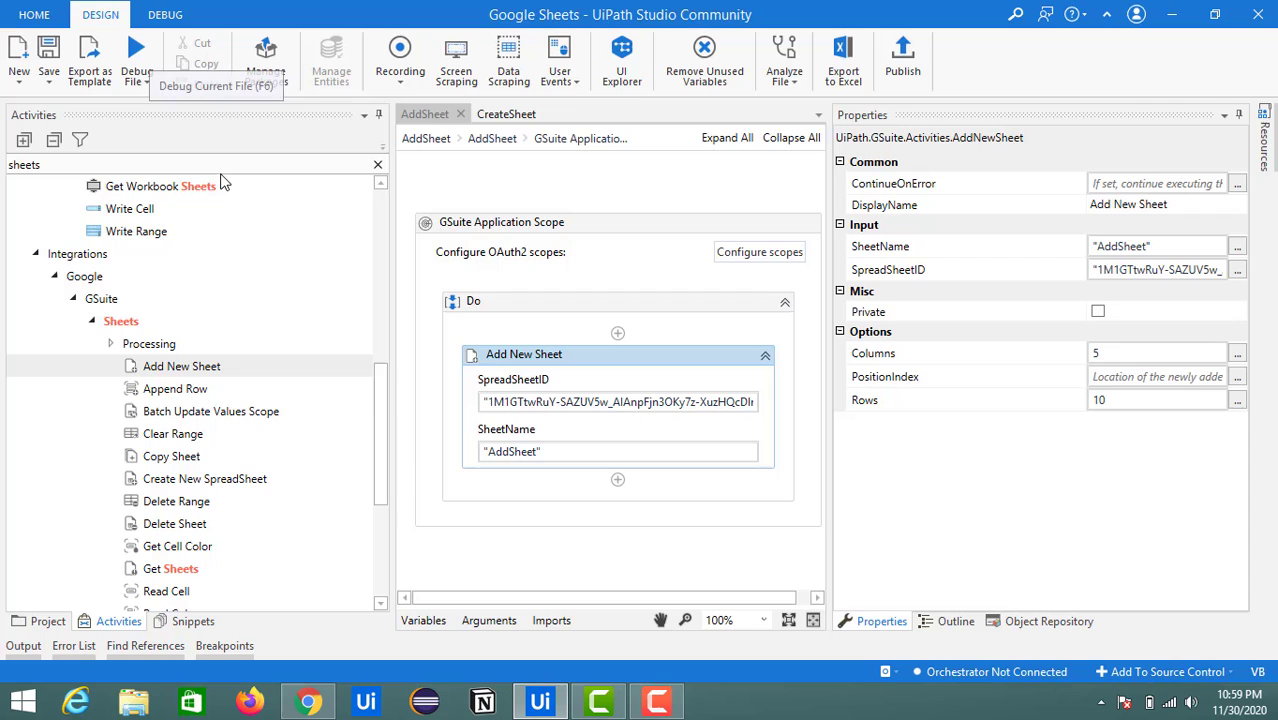
Open the AddSheet tab and select cells E1, A1 and A10 to confirm the 5×10 grid
left_click(307, 700)
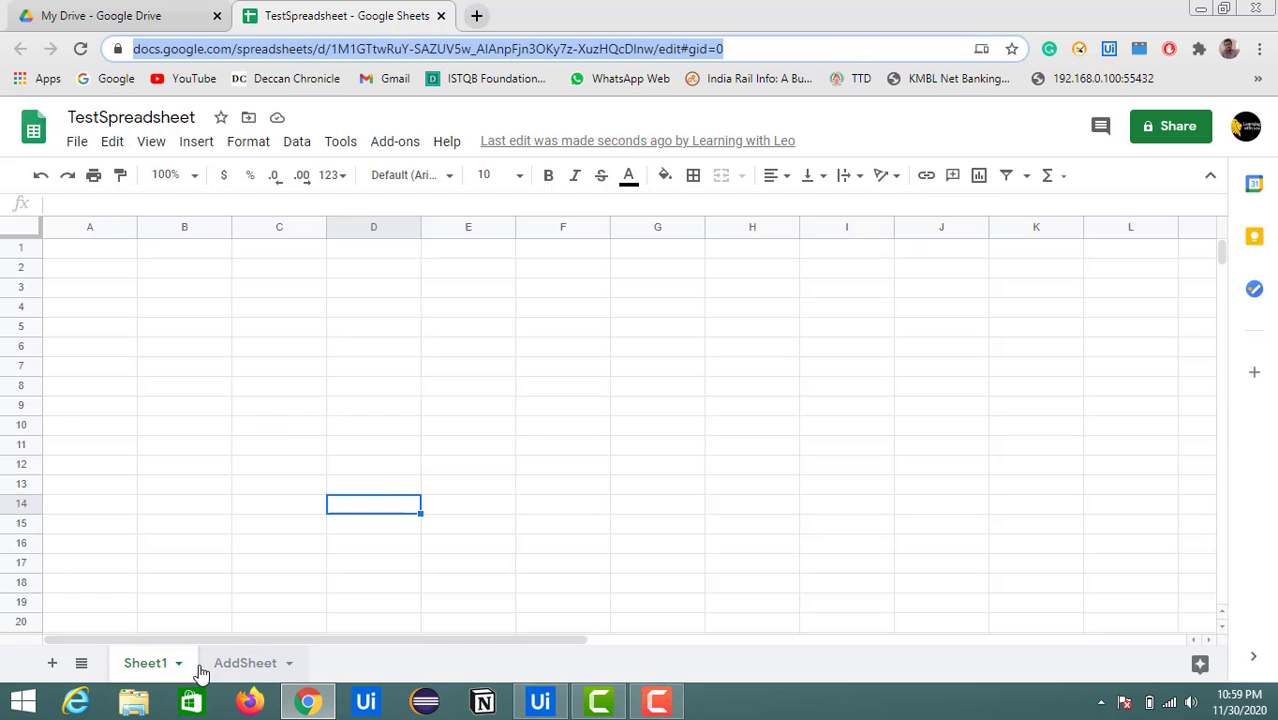
mouse_move(232, 672)
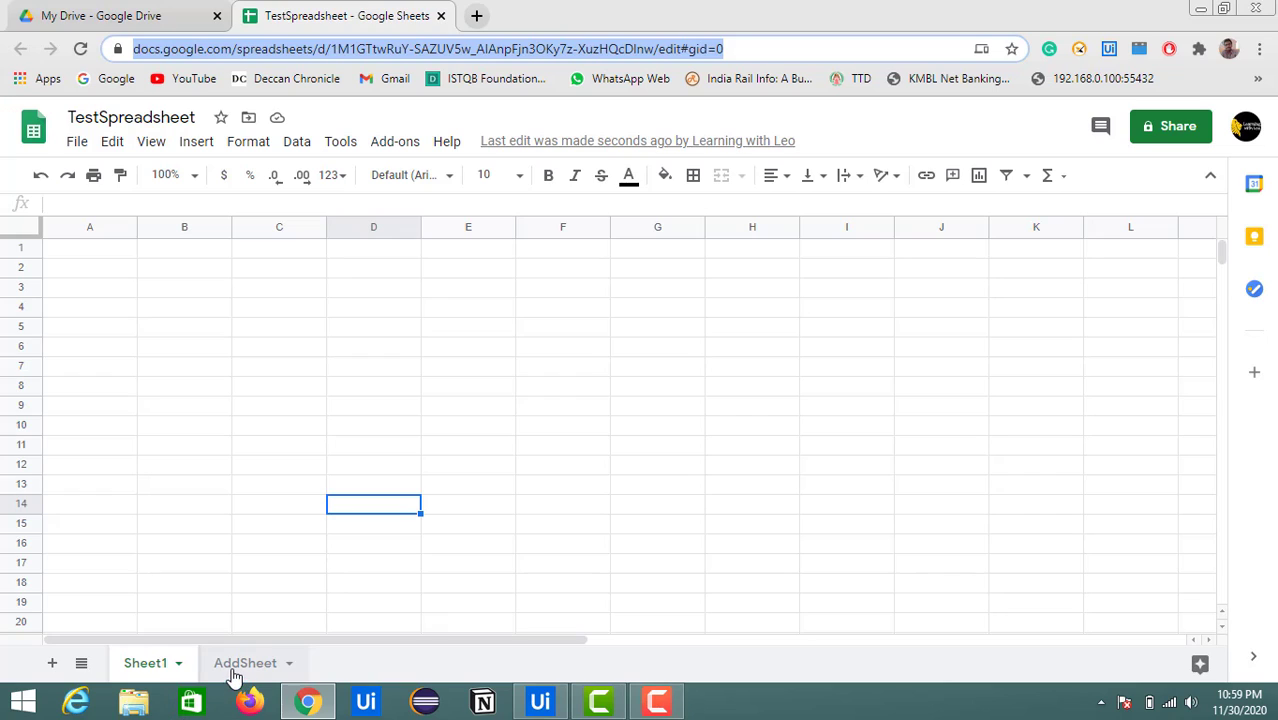
left_click(245, 663)
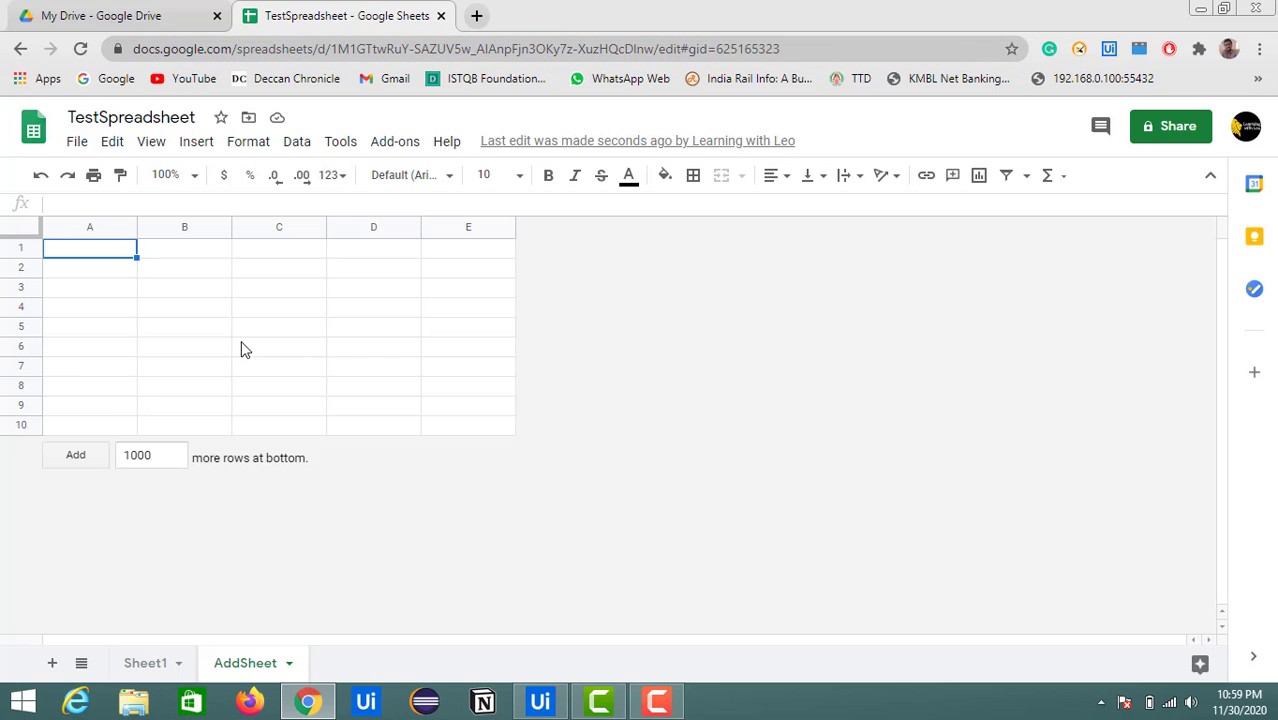
mouse_move(166, 282)
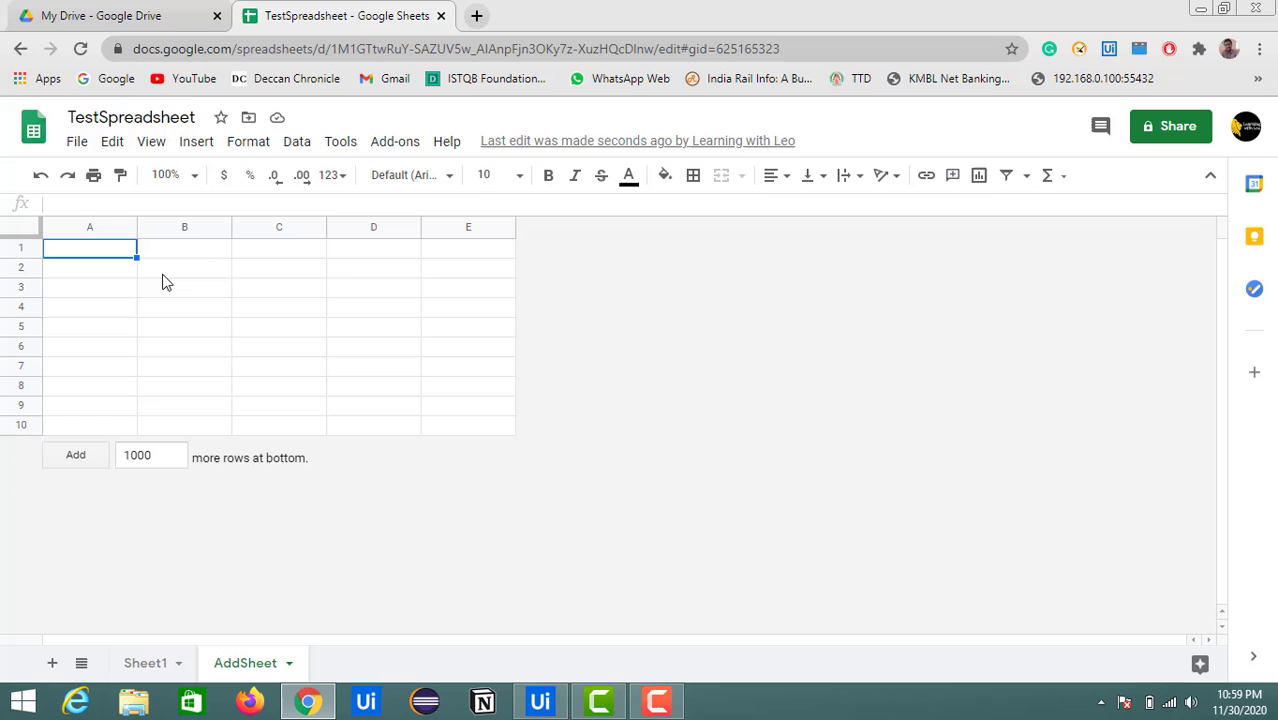
left_click(467, 247)
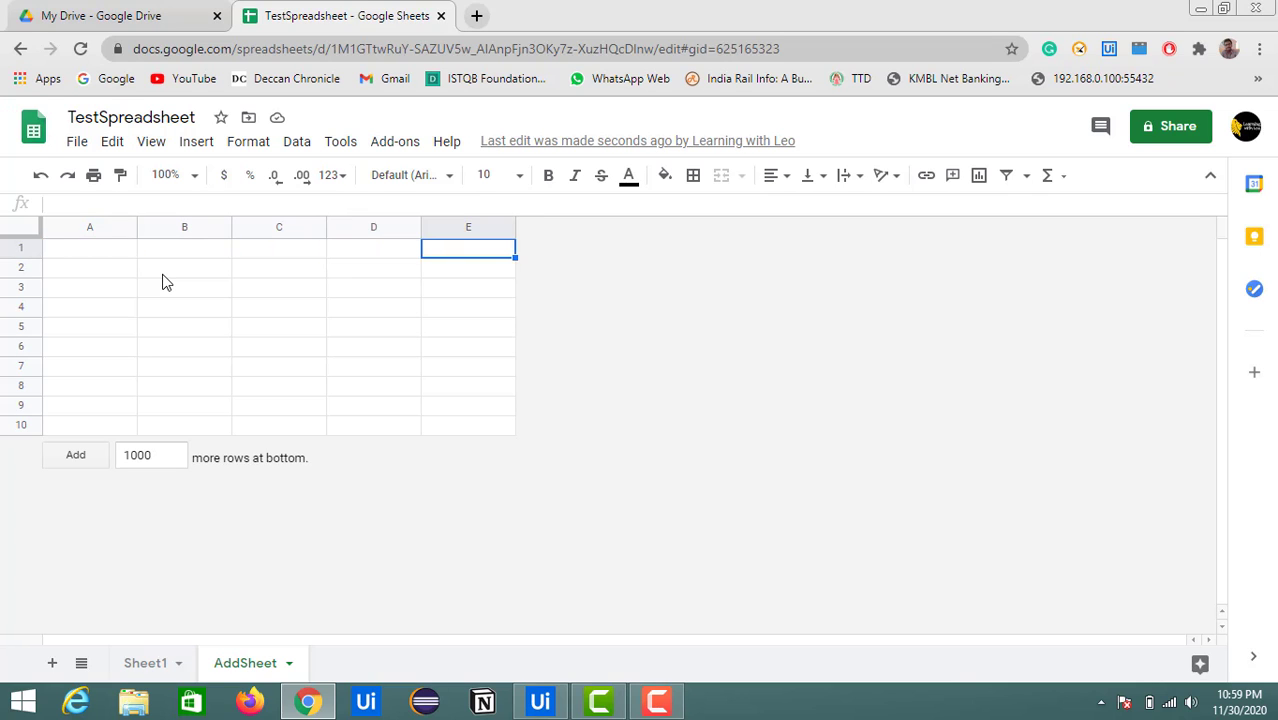
left_click(539, 700)
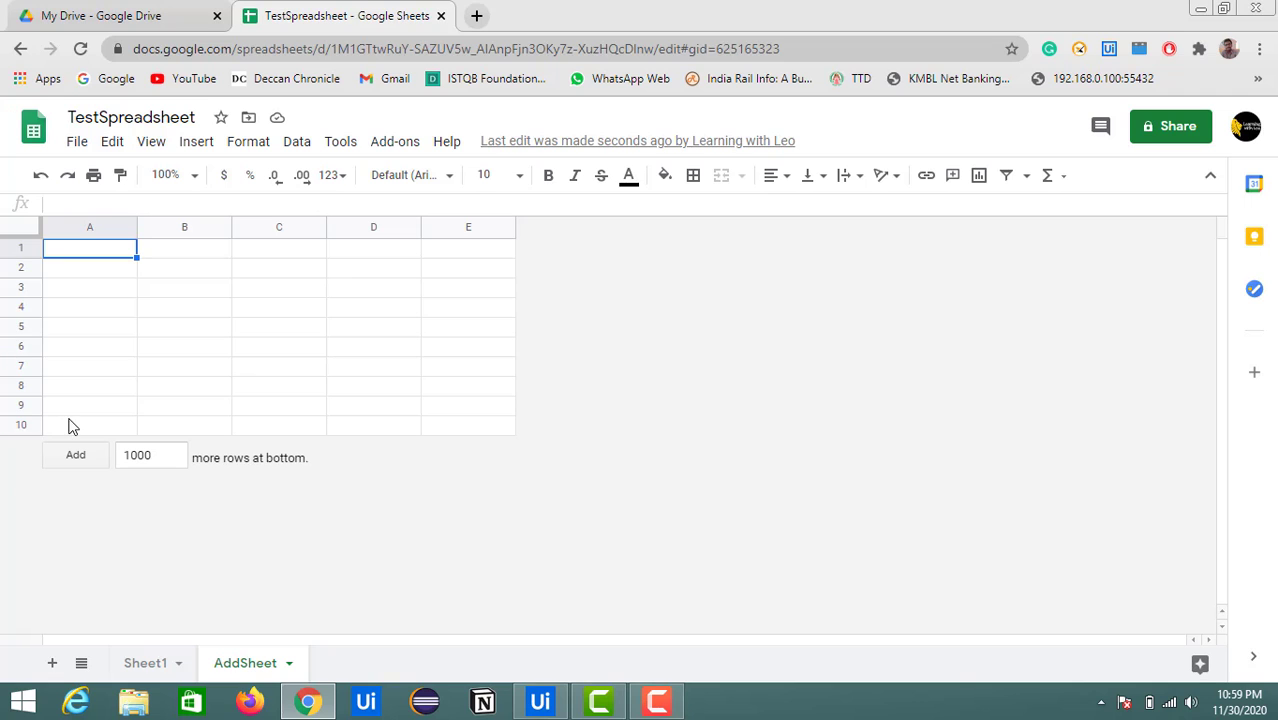
left_click(540, 700)
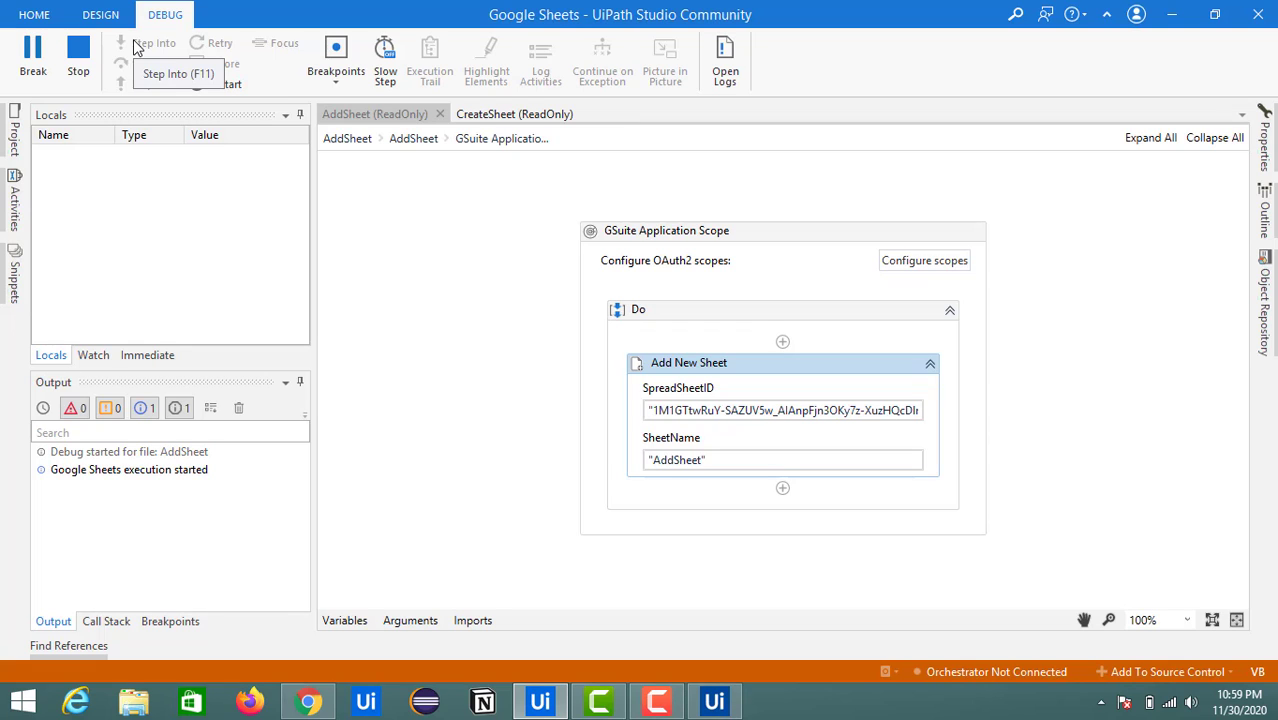
Debug the file again, hitting the error that a sheet named 'AddSheet' already exists
left_click(154, 55)
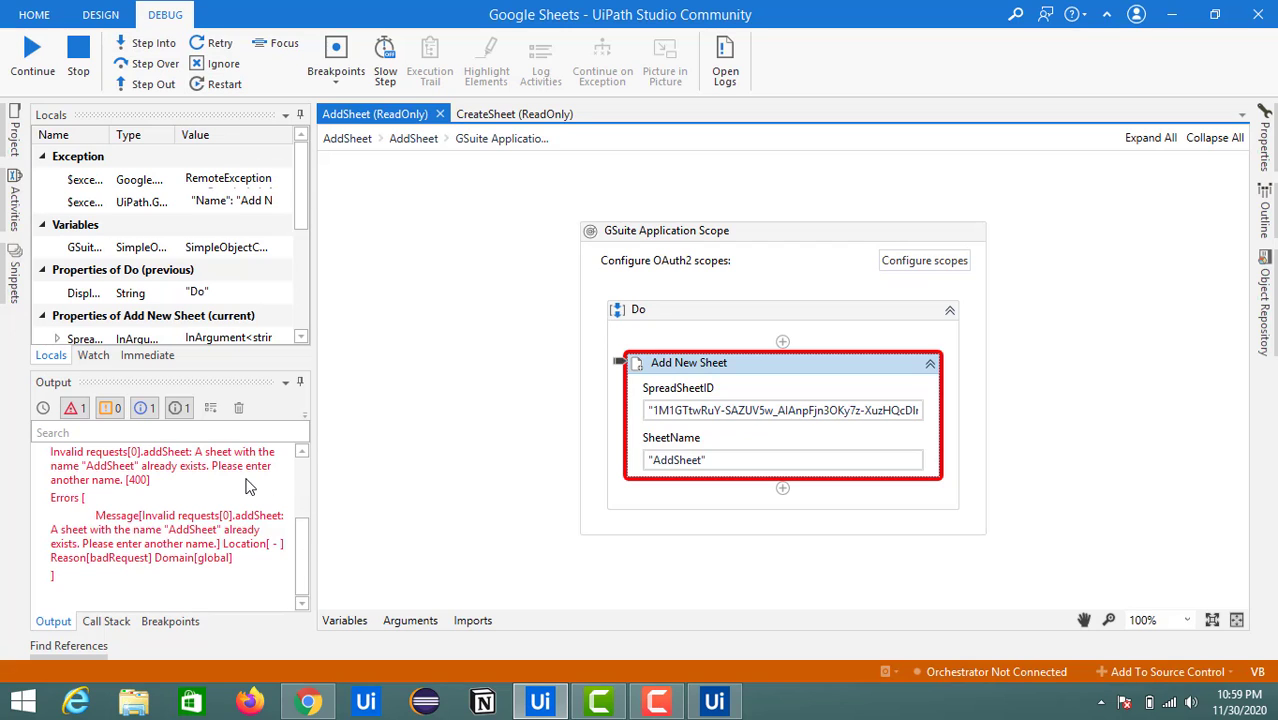
mouse_move(210, 488)
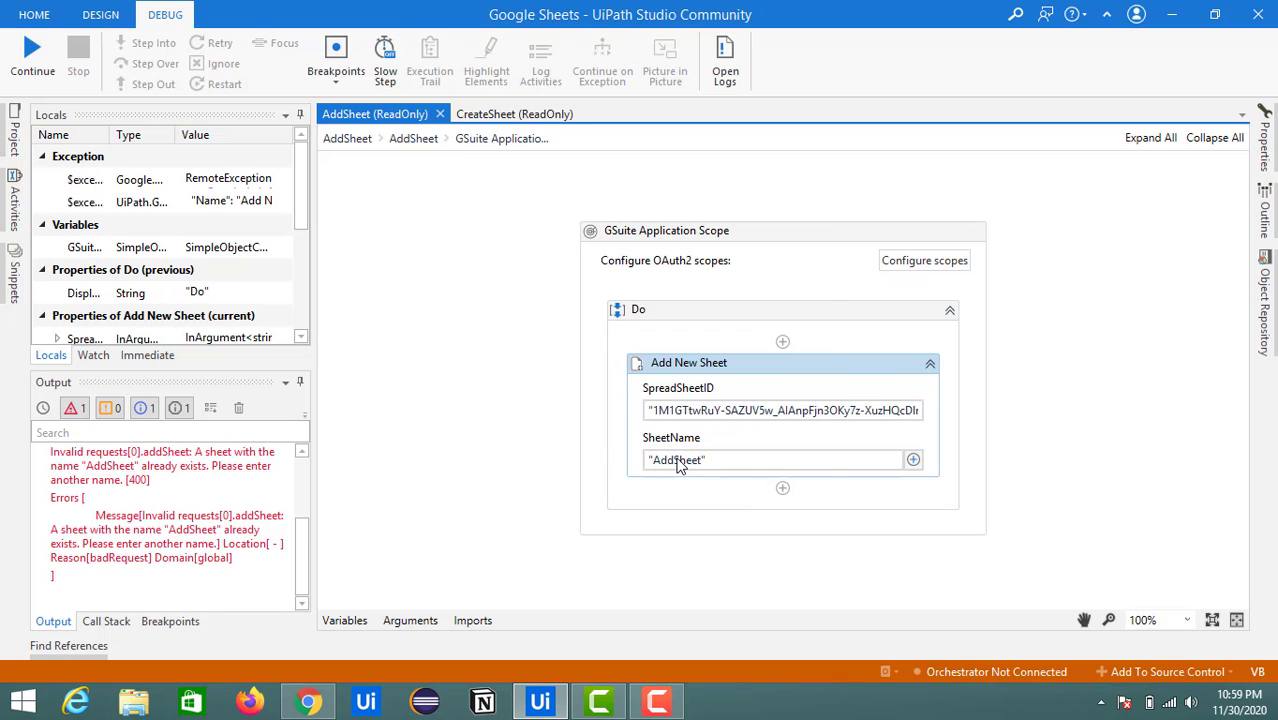
Stop the failed run, rename the sheet 'AddSheet2' at PositionIndex 1, and debug again
left_click(100, 14)
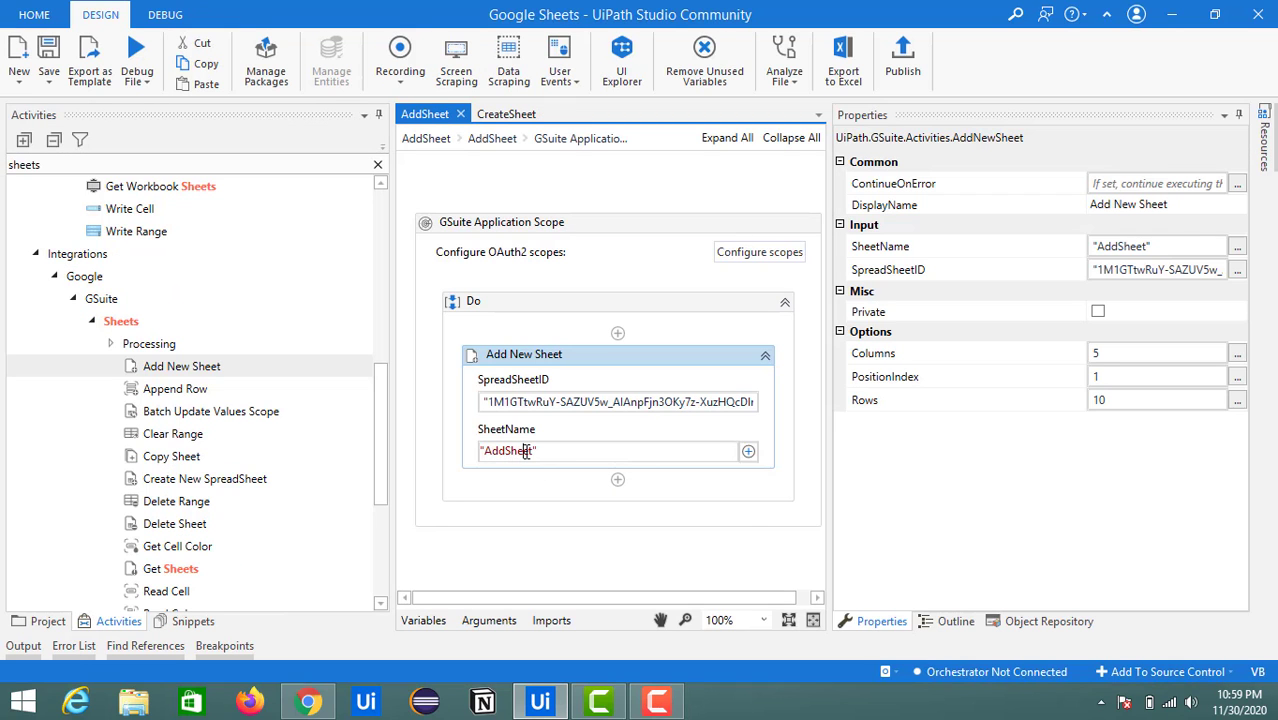
left_click(535, 451)
type("2")
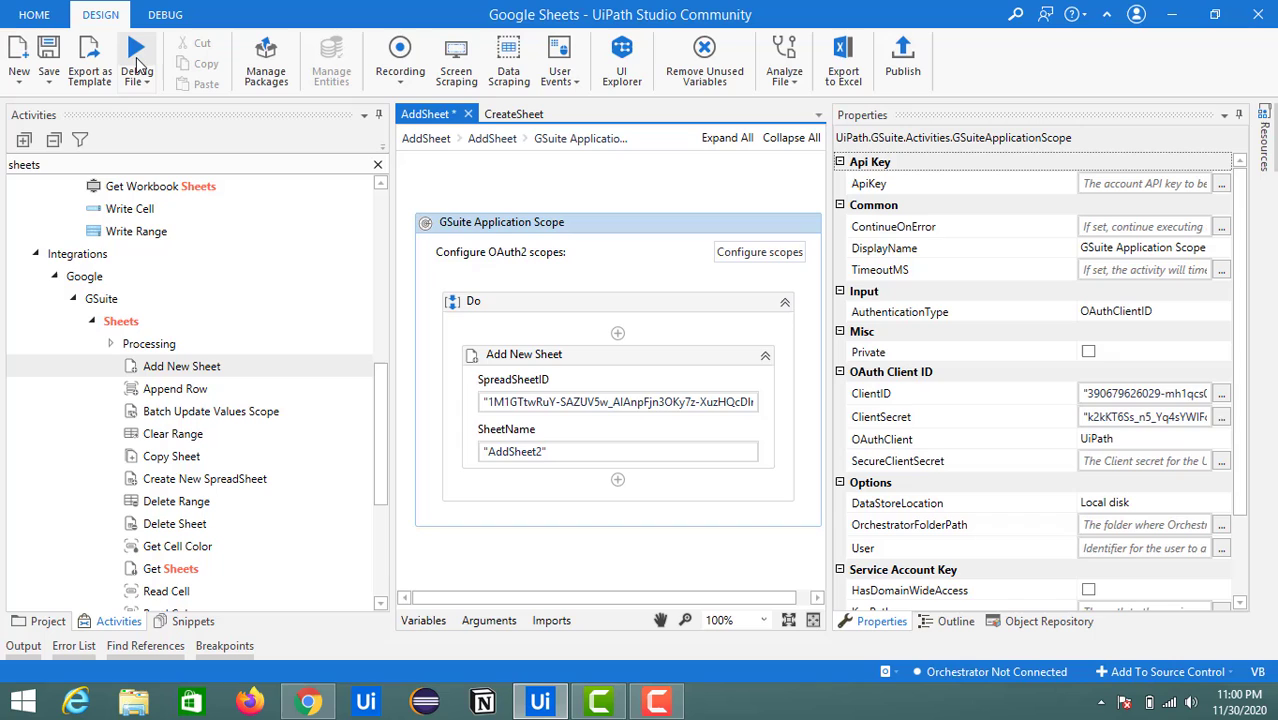
left_click(137, 50)
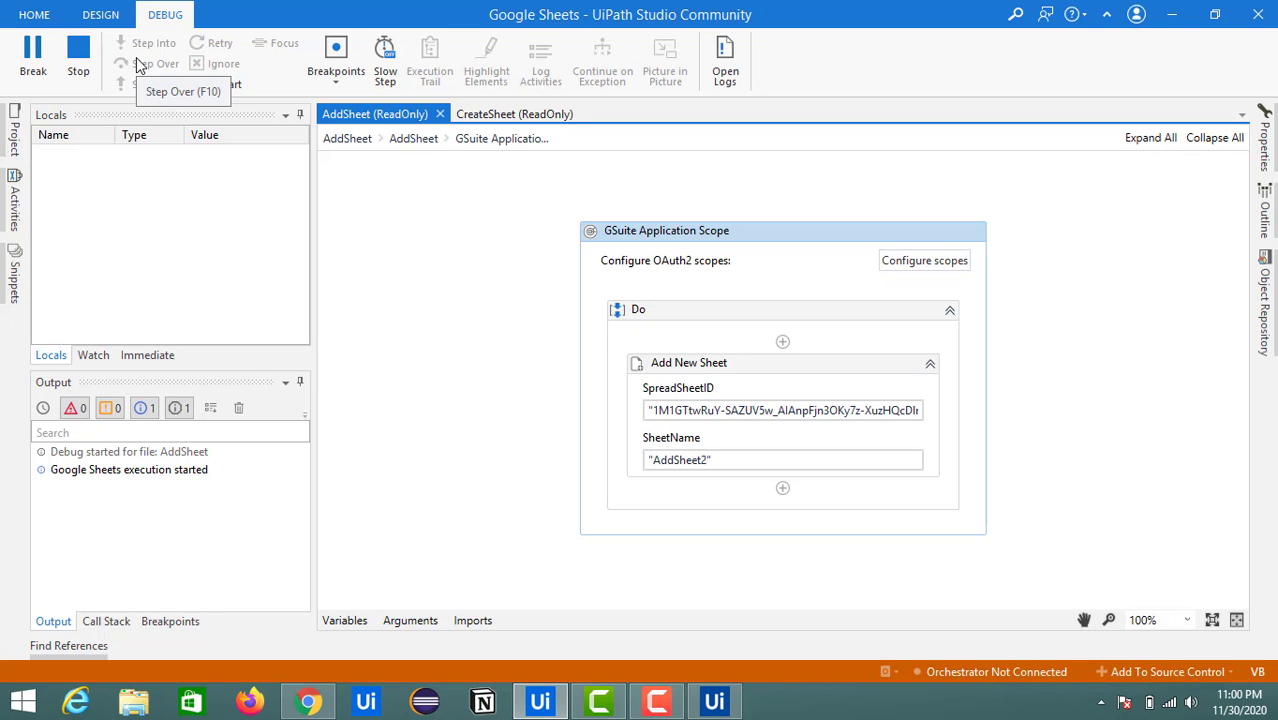
left_click(100, 14)
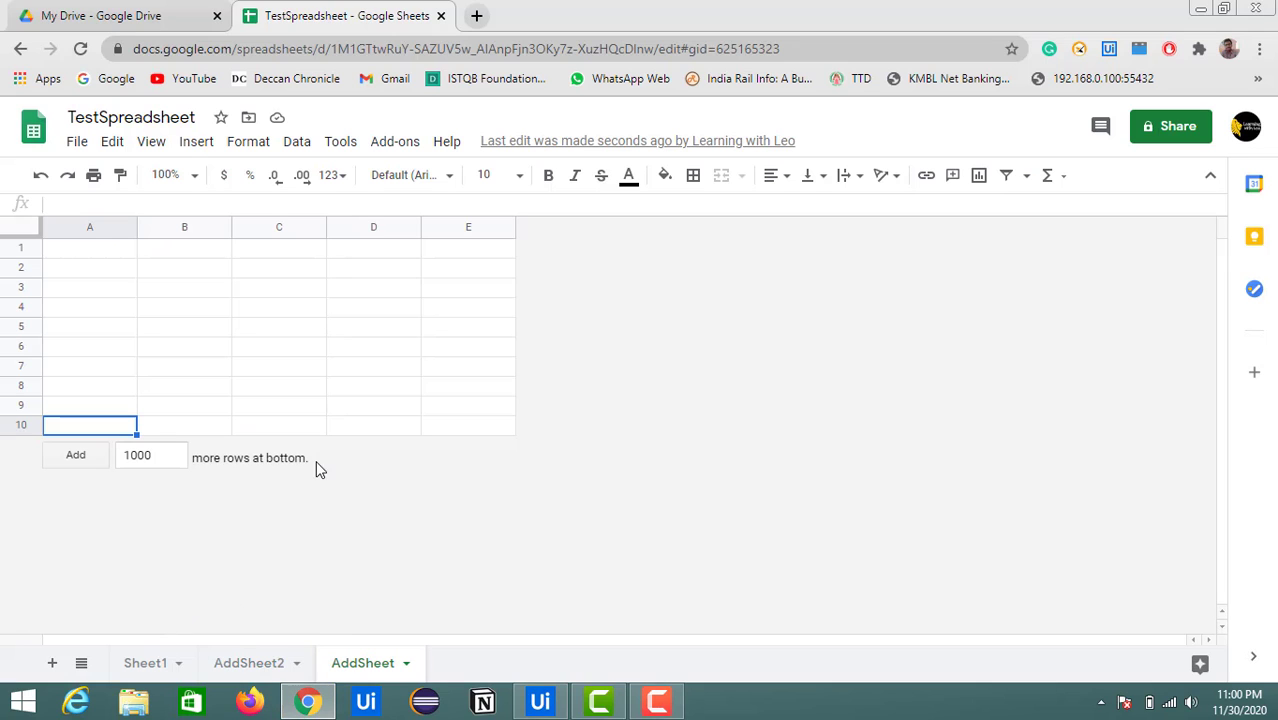
mouse_move(150, 663)
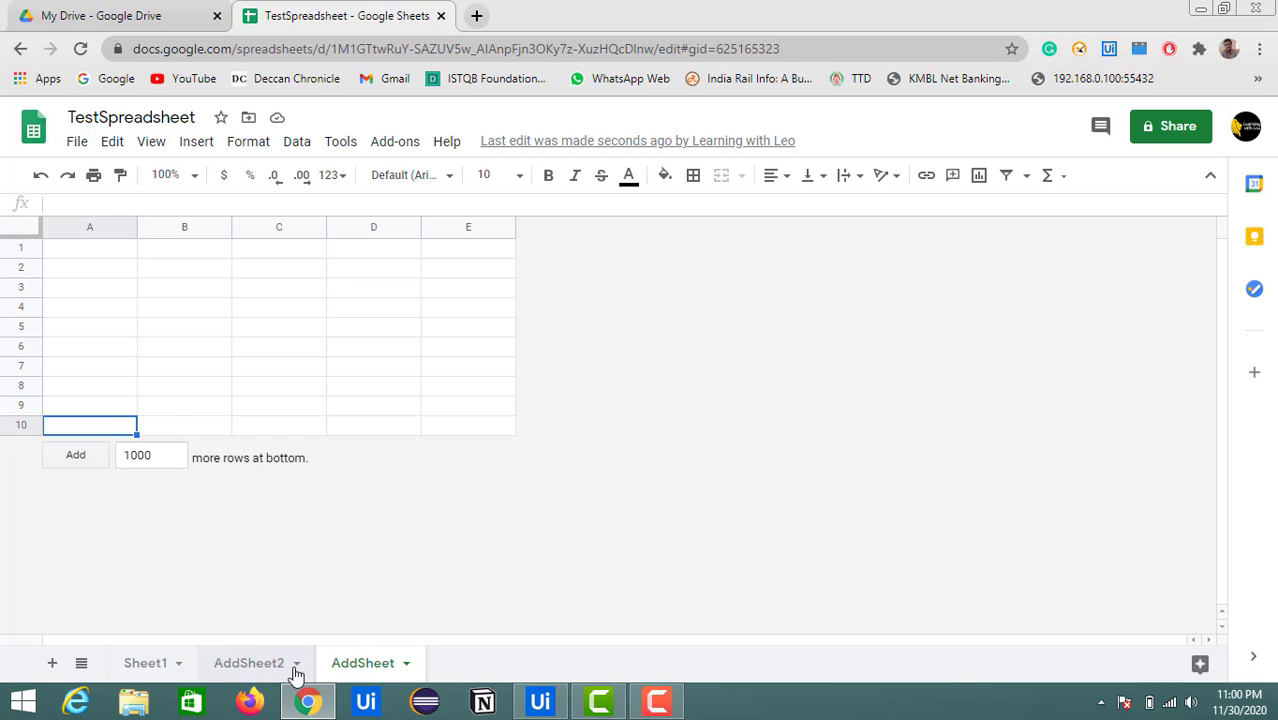
mouse_move(165, 663)
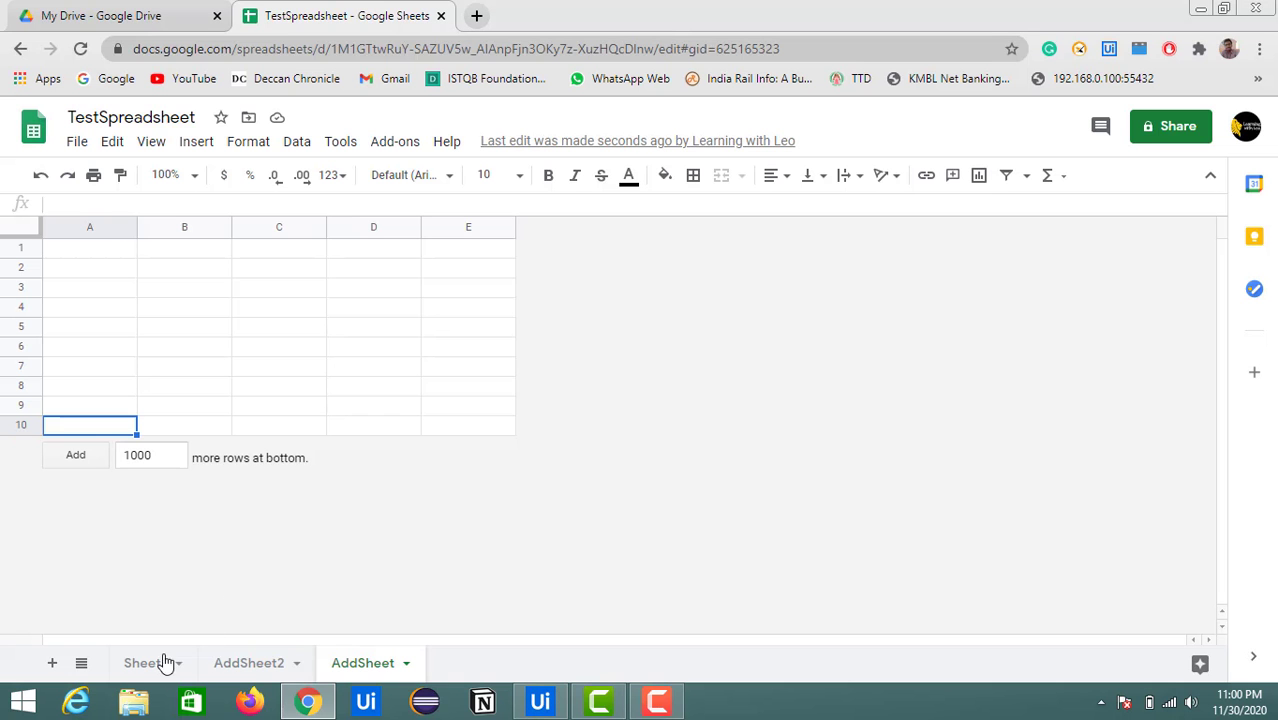
Confirm the AddSheet2 tab appears second, between Sheet1 and AddSheet
left_click(540, 700)
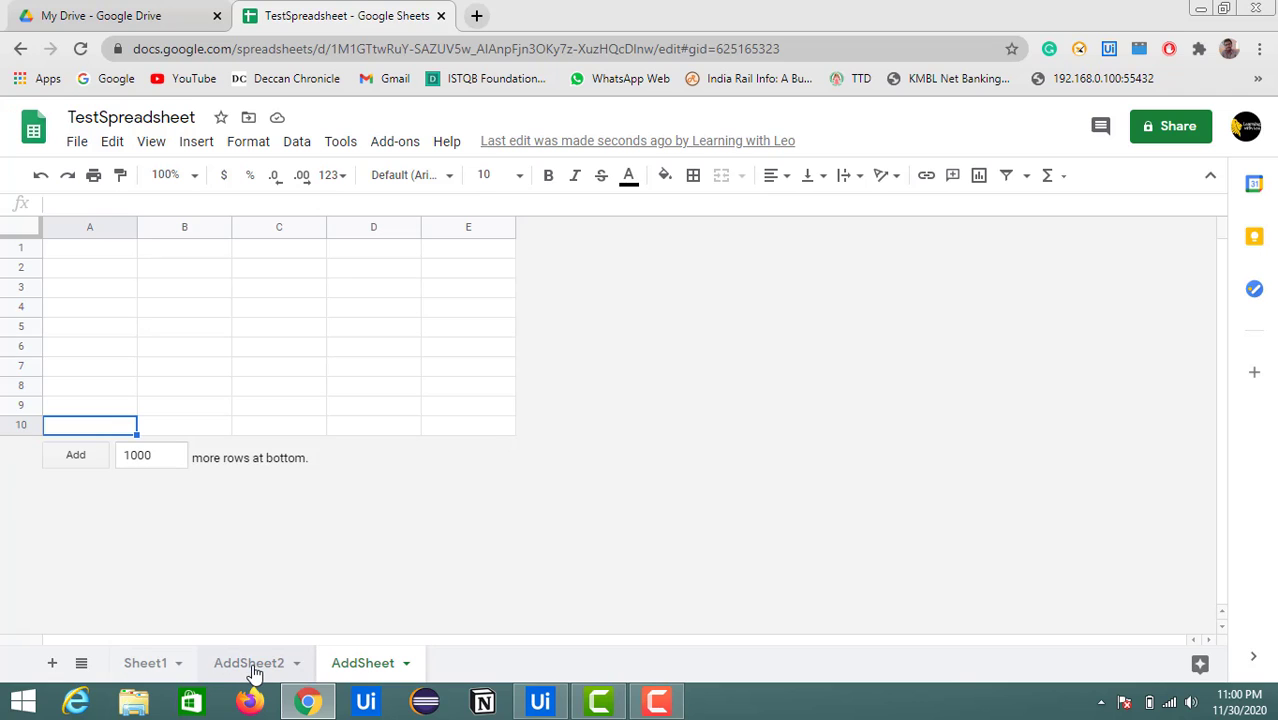
left_click(540, 700)
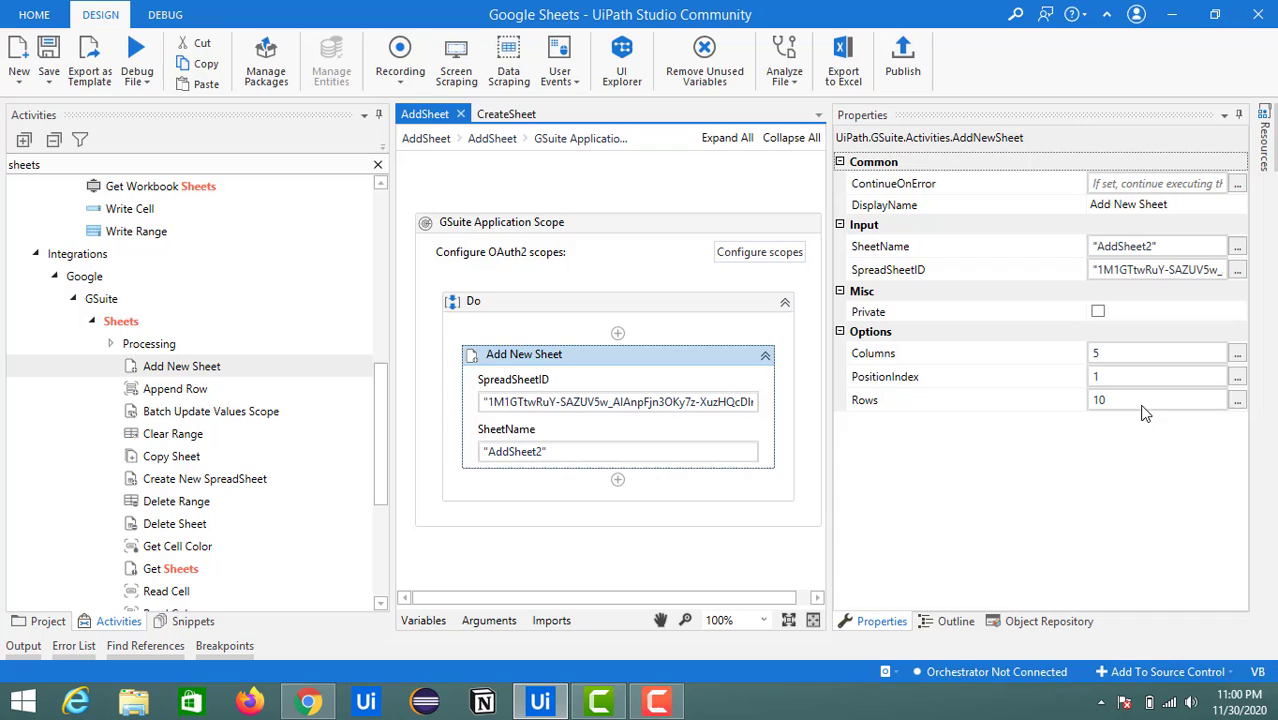
Rerun Add New Sheet with sheet name AddSheet3 and no position index
left_click(1150, 376)
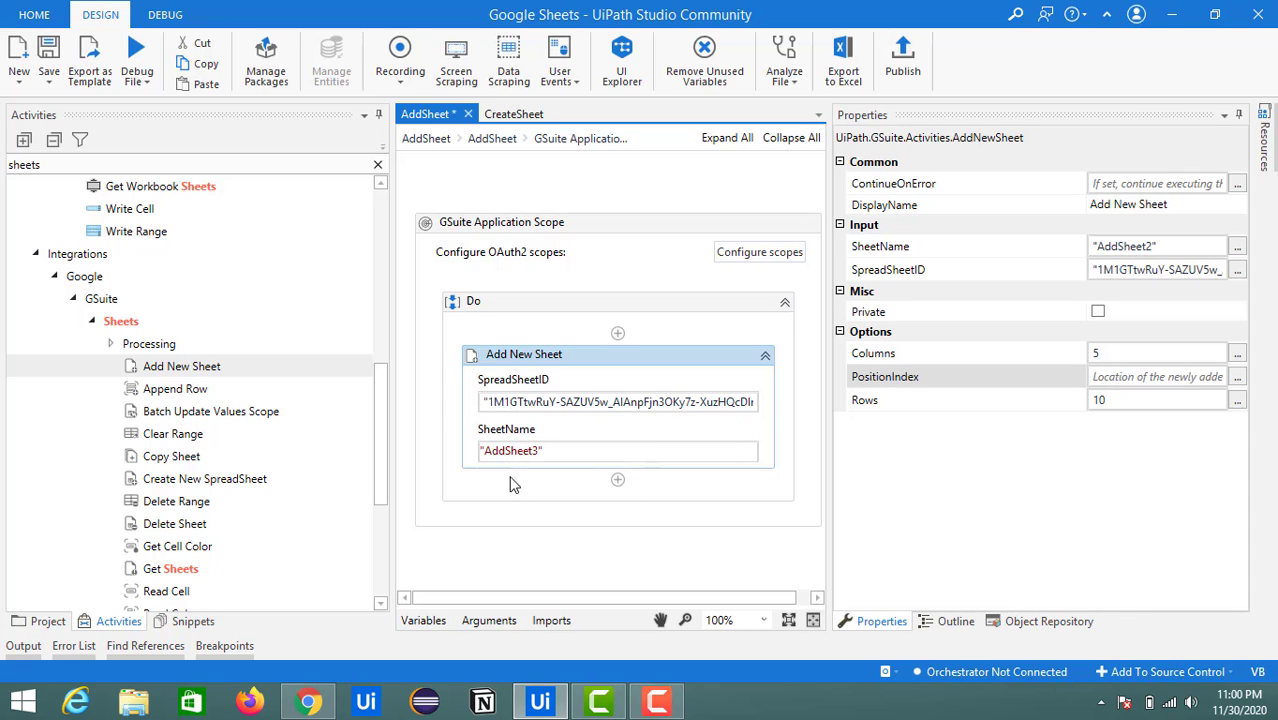
left_click(473, 301)
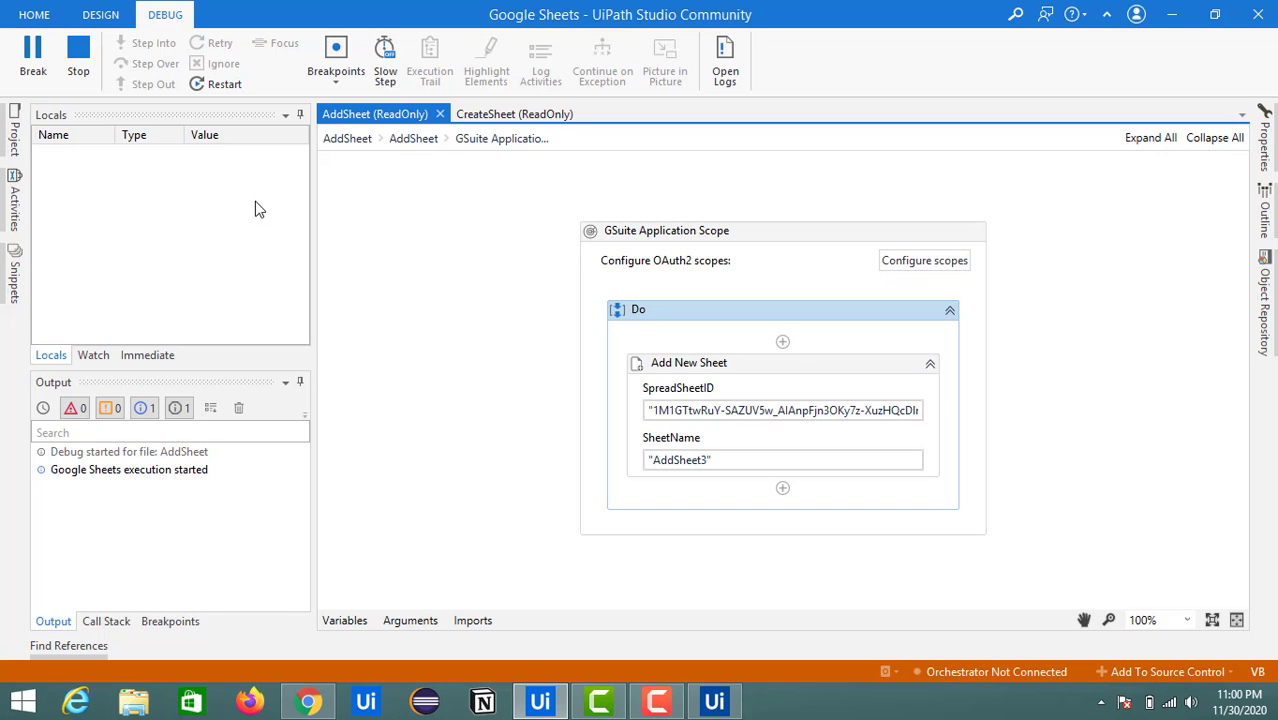
left_click(100, 14)
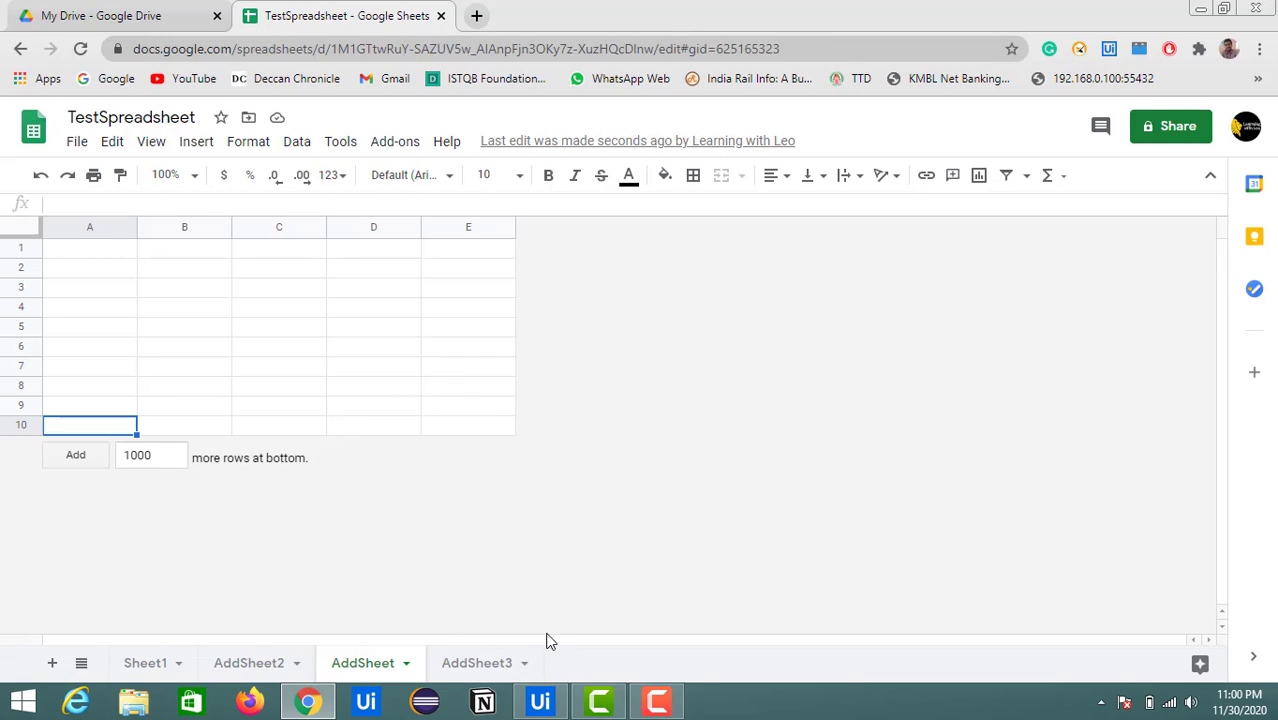
View the new AddSheet3 tab in Google Sheets, then return to UiPath Studio
left_click(477, 663)
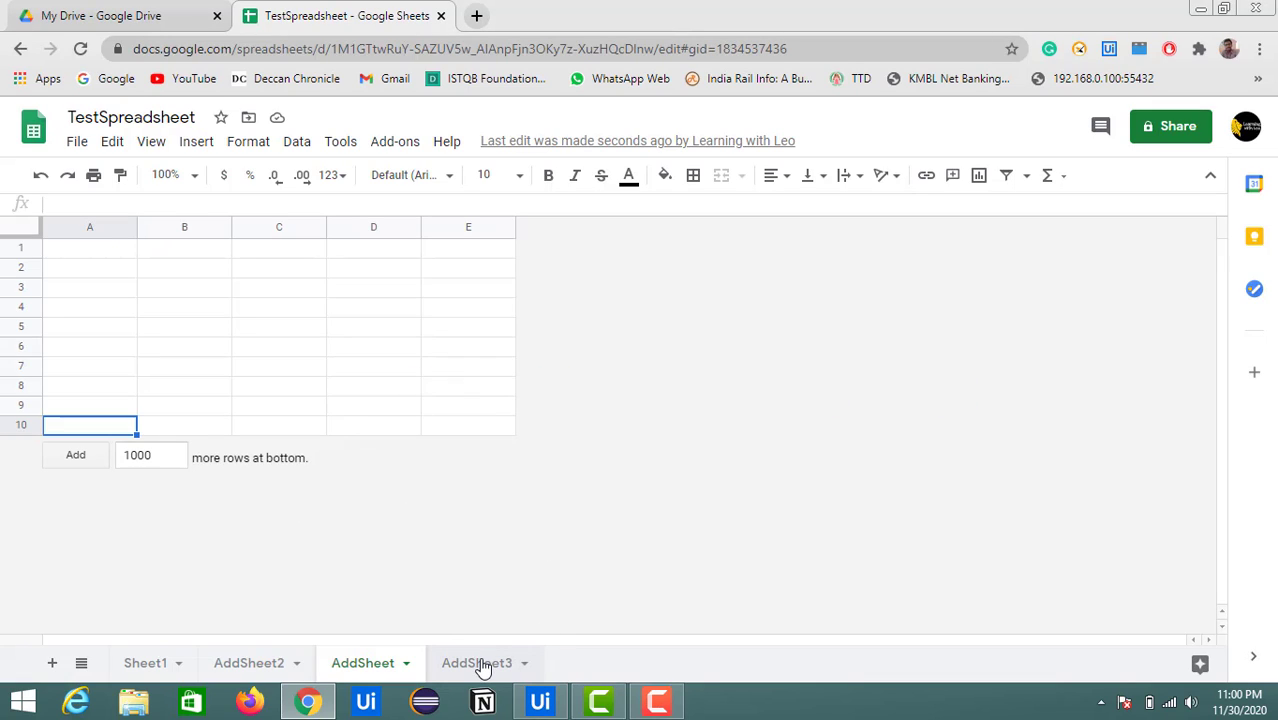
left_click(477, 663)
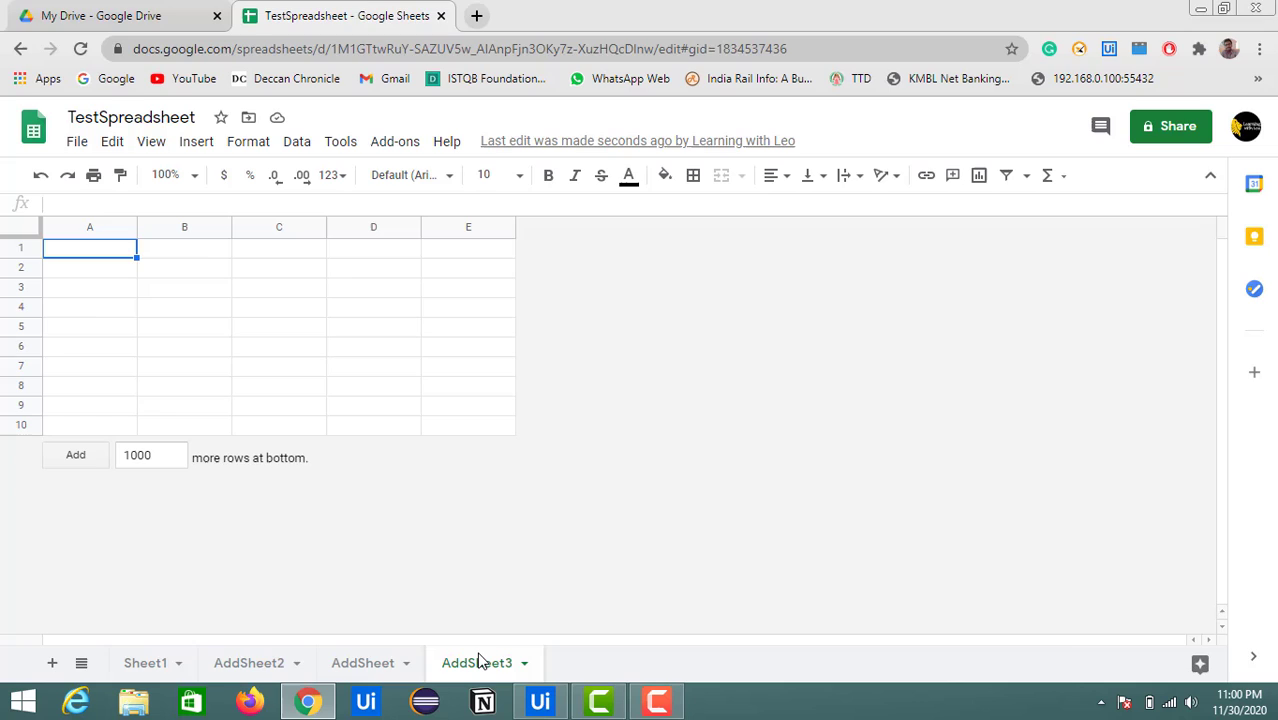
left_click(539, 700)
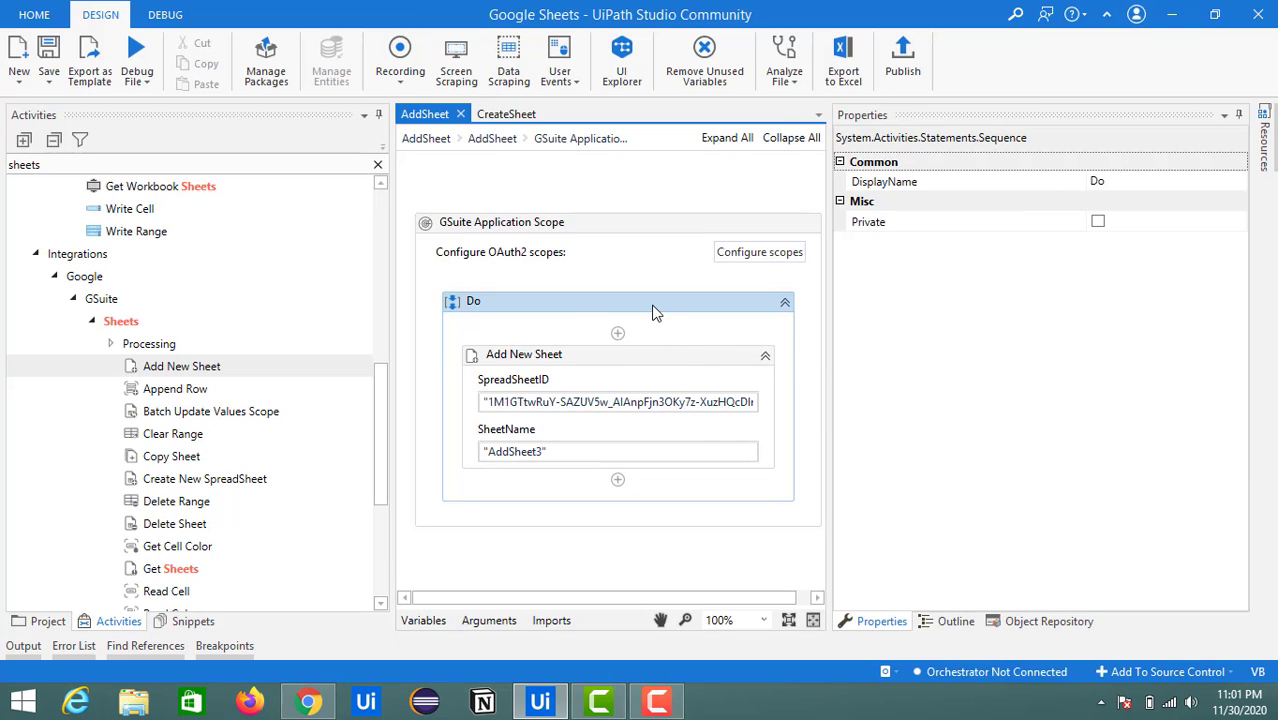
Place a Delete Sheet activity for 'Sheet1' below Add New Sheet in the Do sequence
left_click(523, 354)
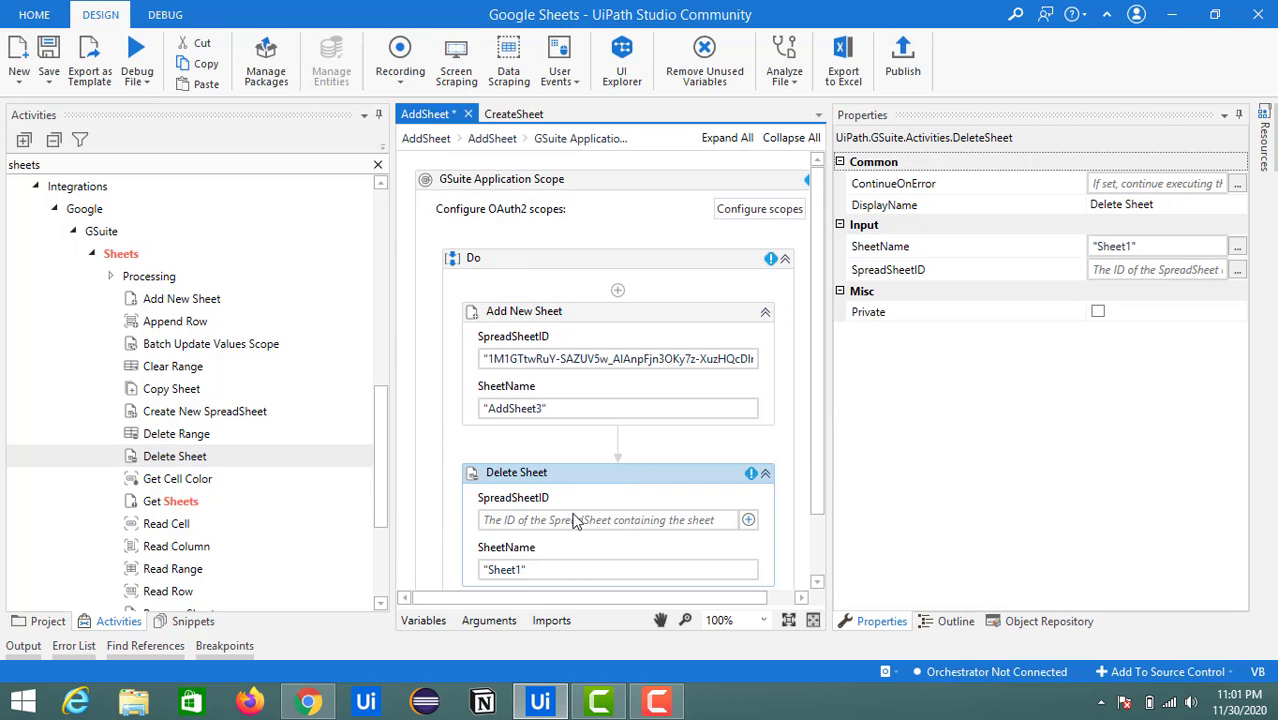
scroll("down", 3)
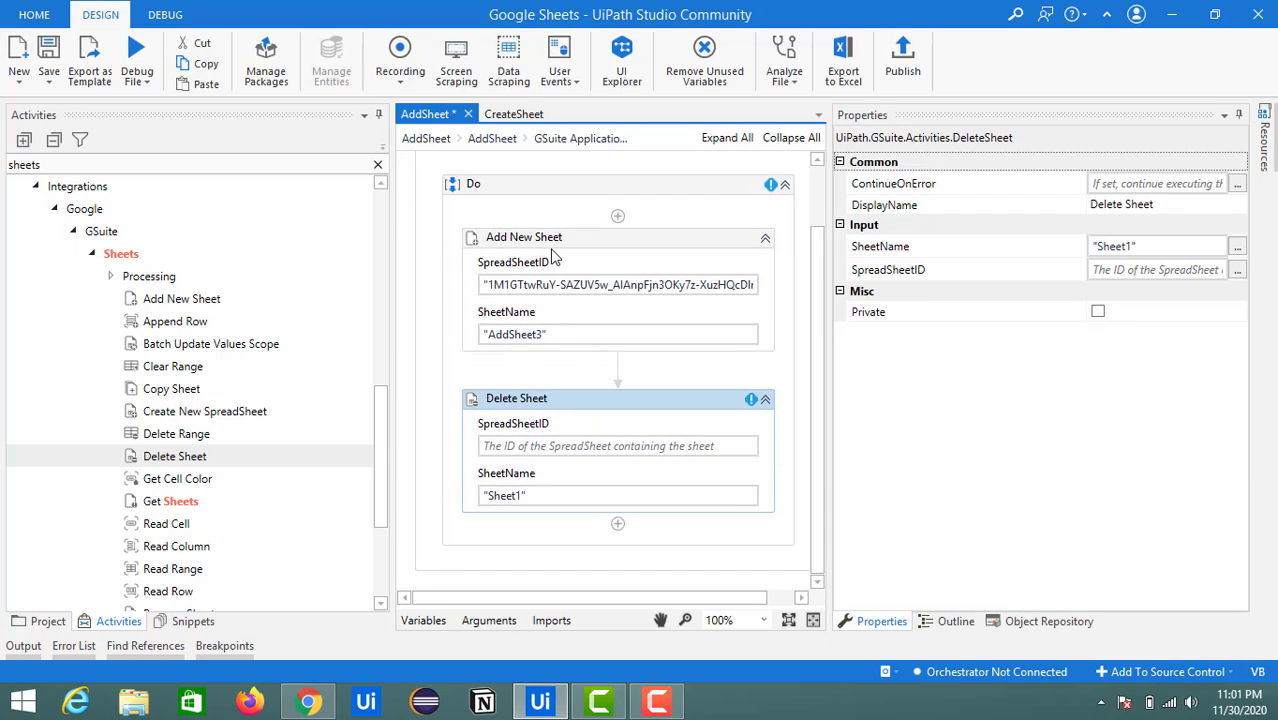
Comment out the Add New Sheet activity with Disable Activity
right_click(524, 237)
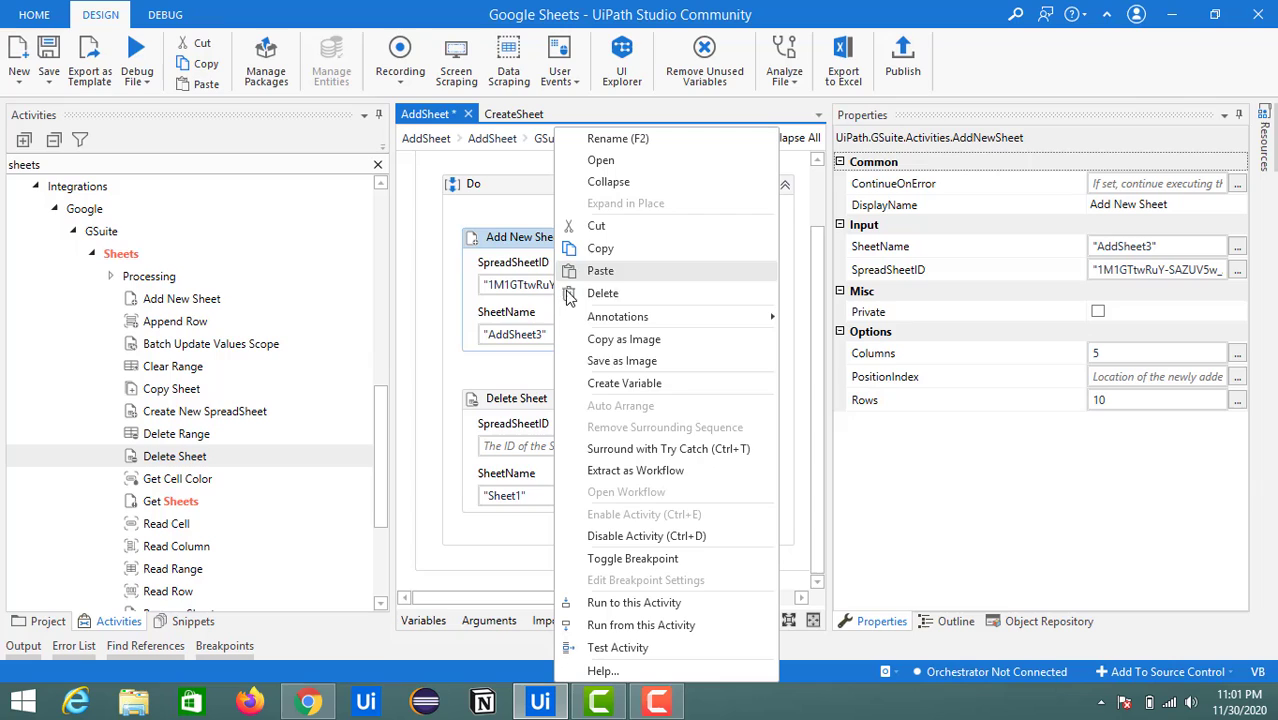
mouse_move(603, 477)
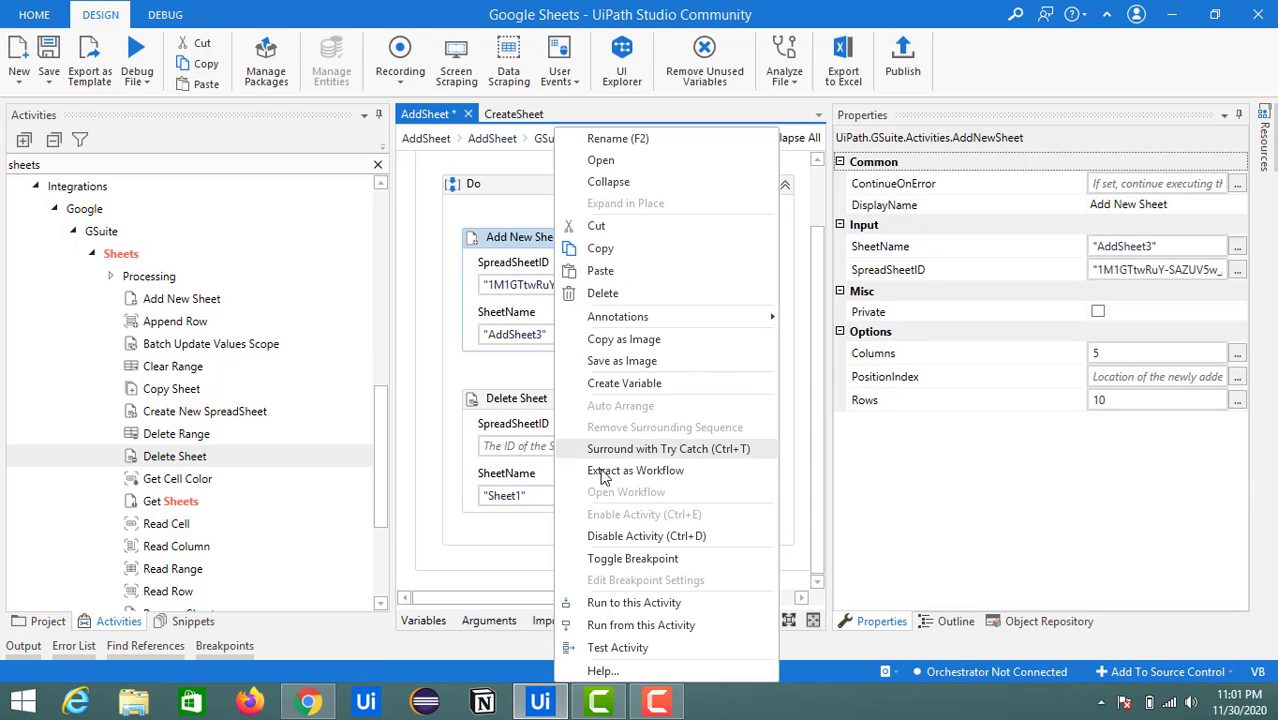
mouse_move(604, 536)
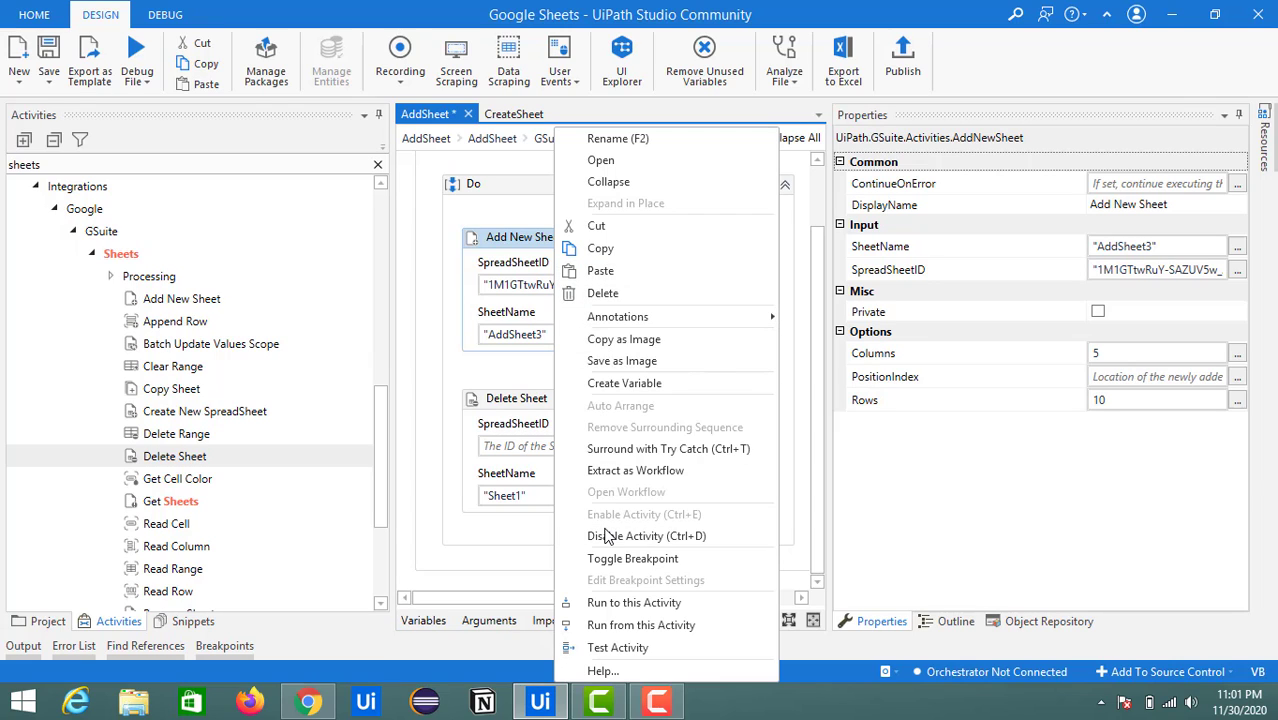
left_click(646, 535)
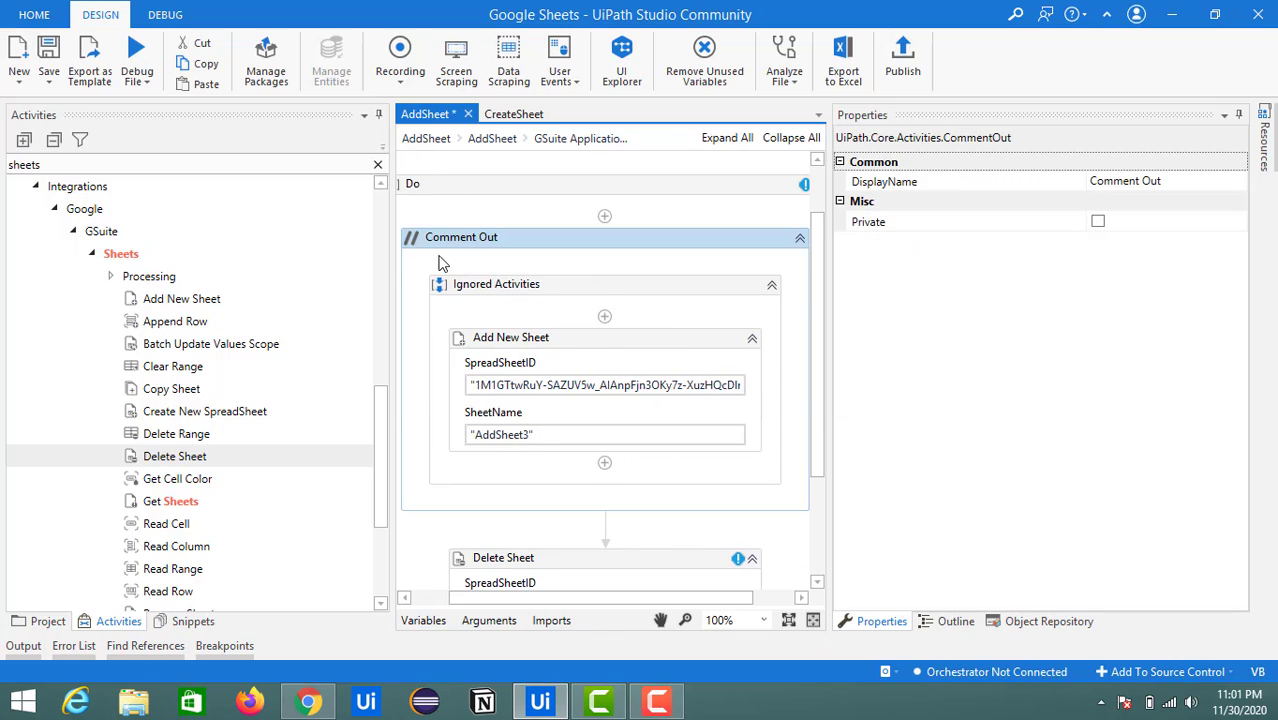
mouse_move(831, 335)
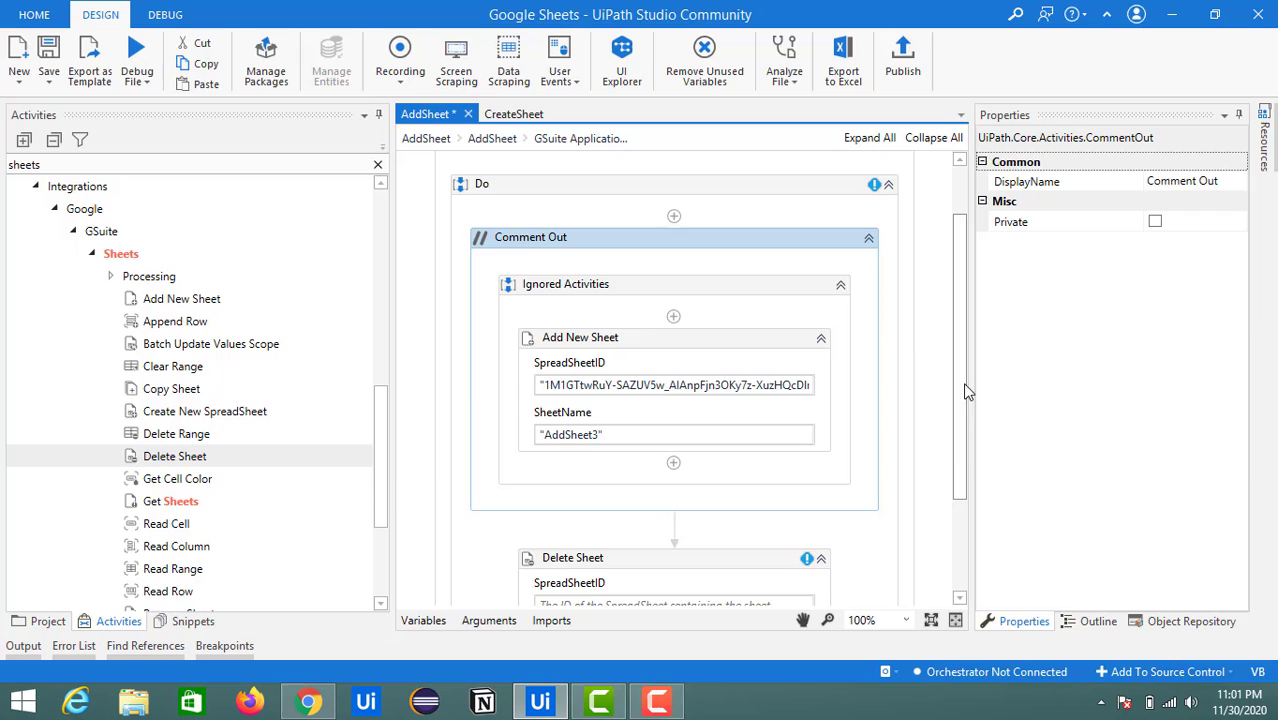
scroll("down", 3)
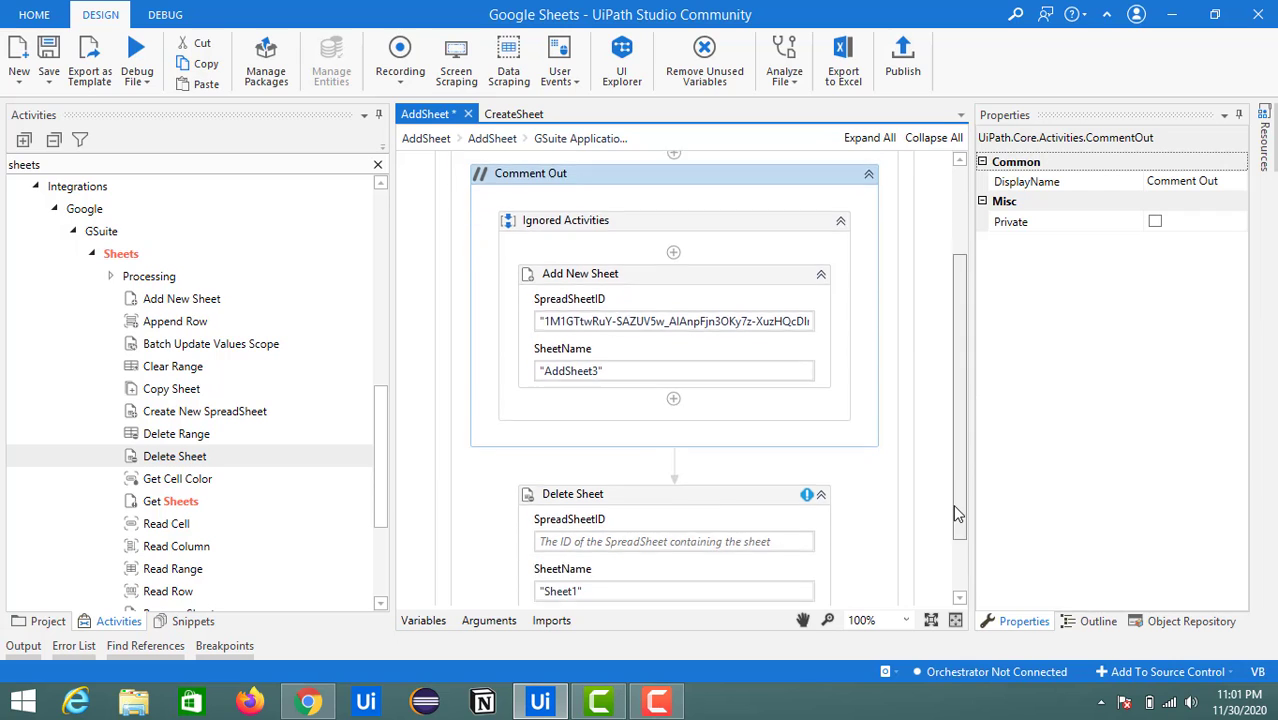
scroll("down", 3)
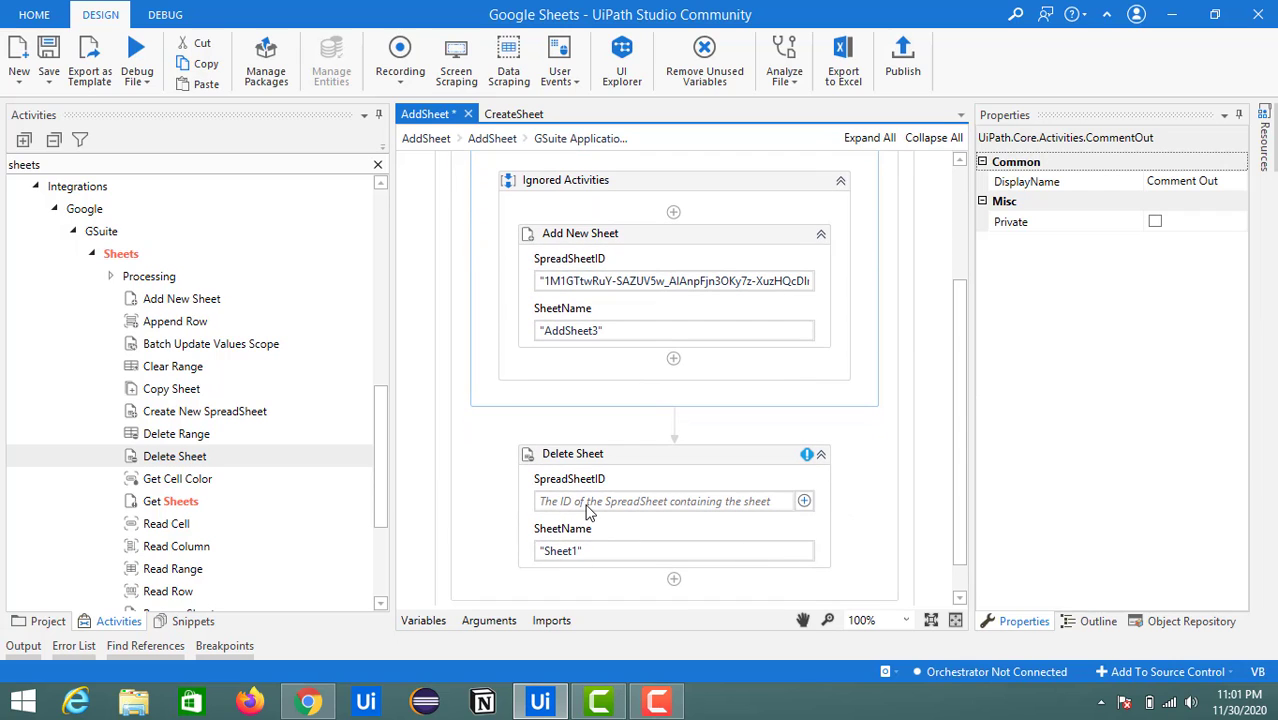
Fill Delete Sheet with Add New Sheet's spreadsheet ID and sheet name 'AddSheet'
left_click(580, 233)
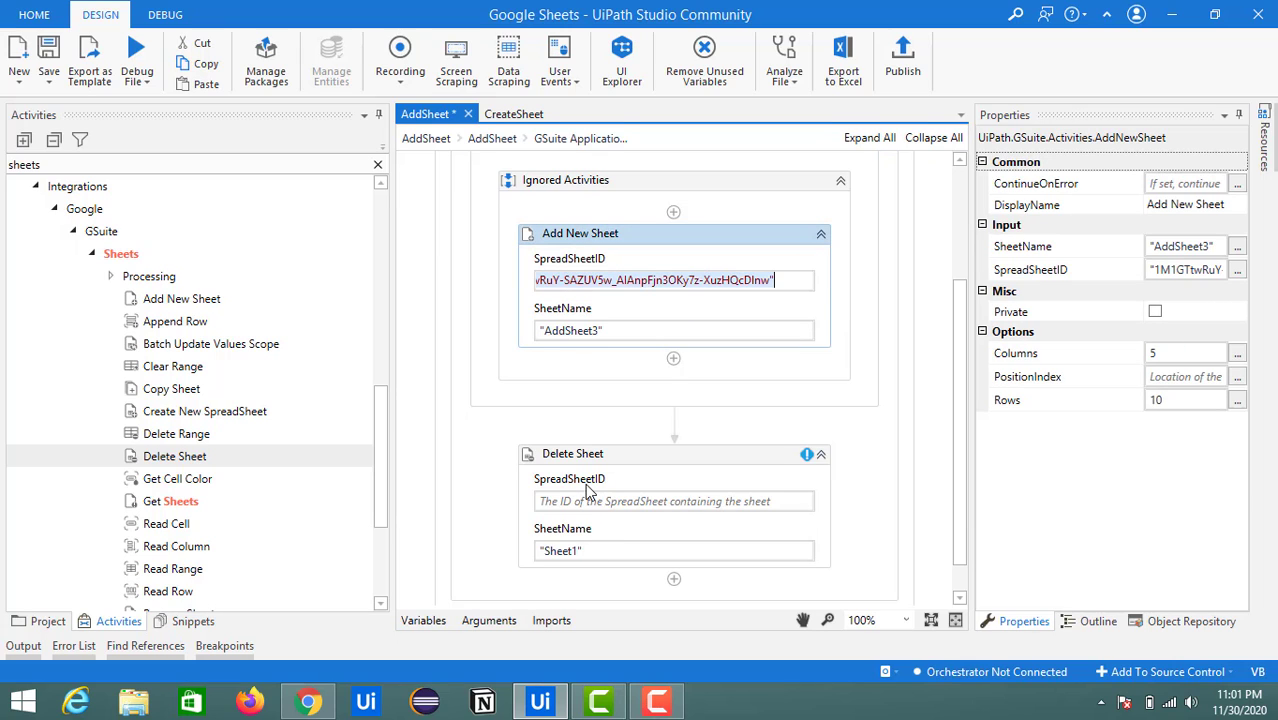
left_click(674, 501)
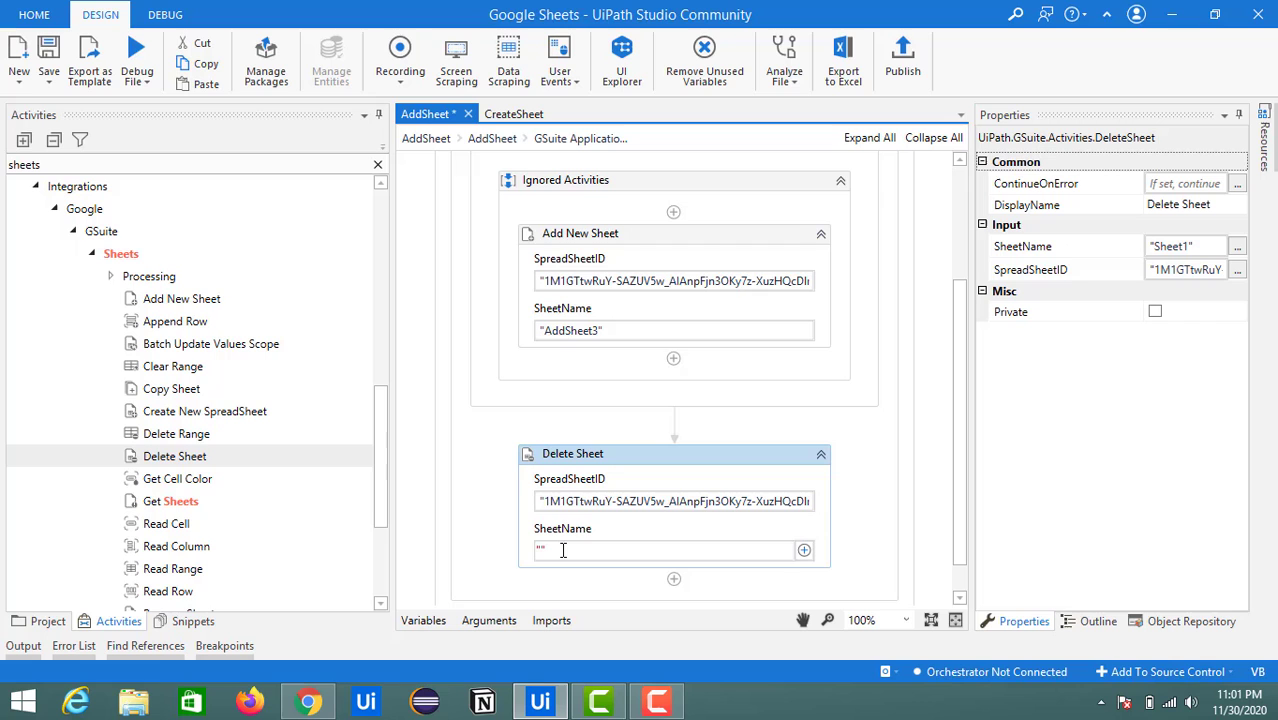
type("AddSheet")
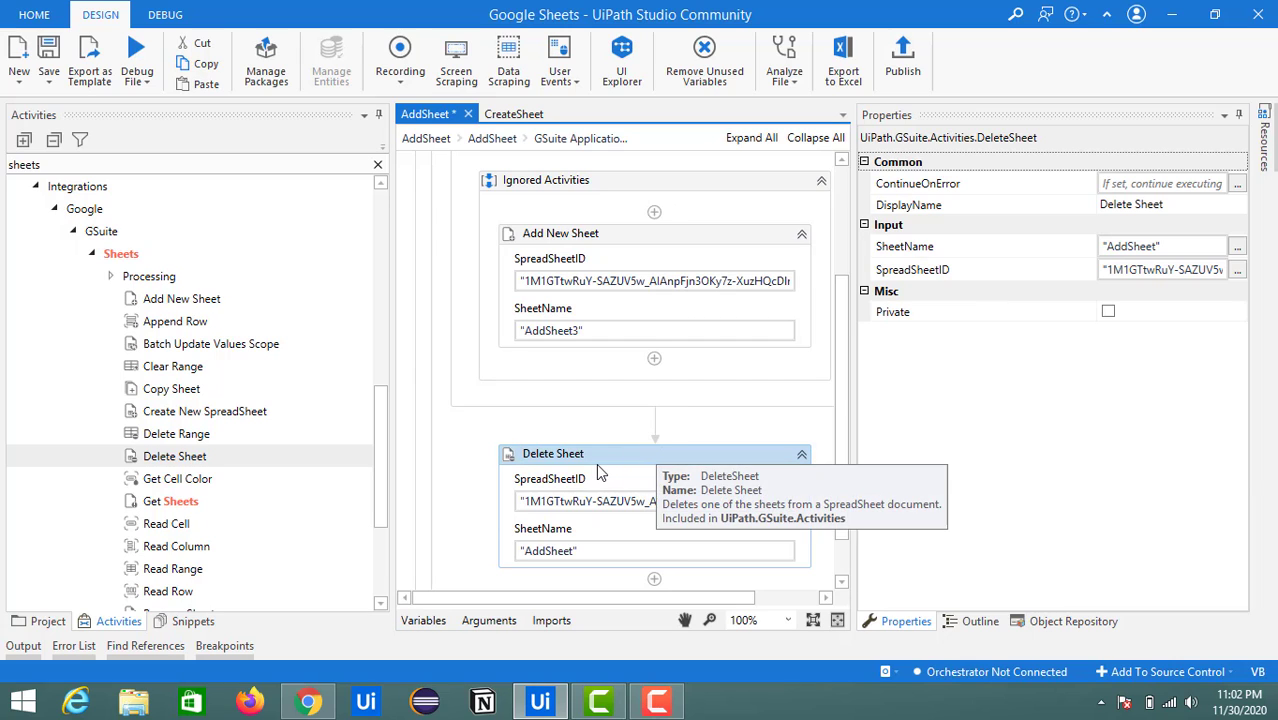
mouse_move(137, 50)
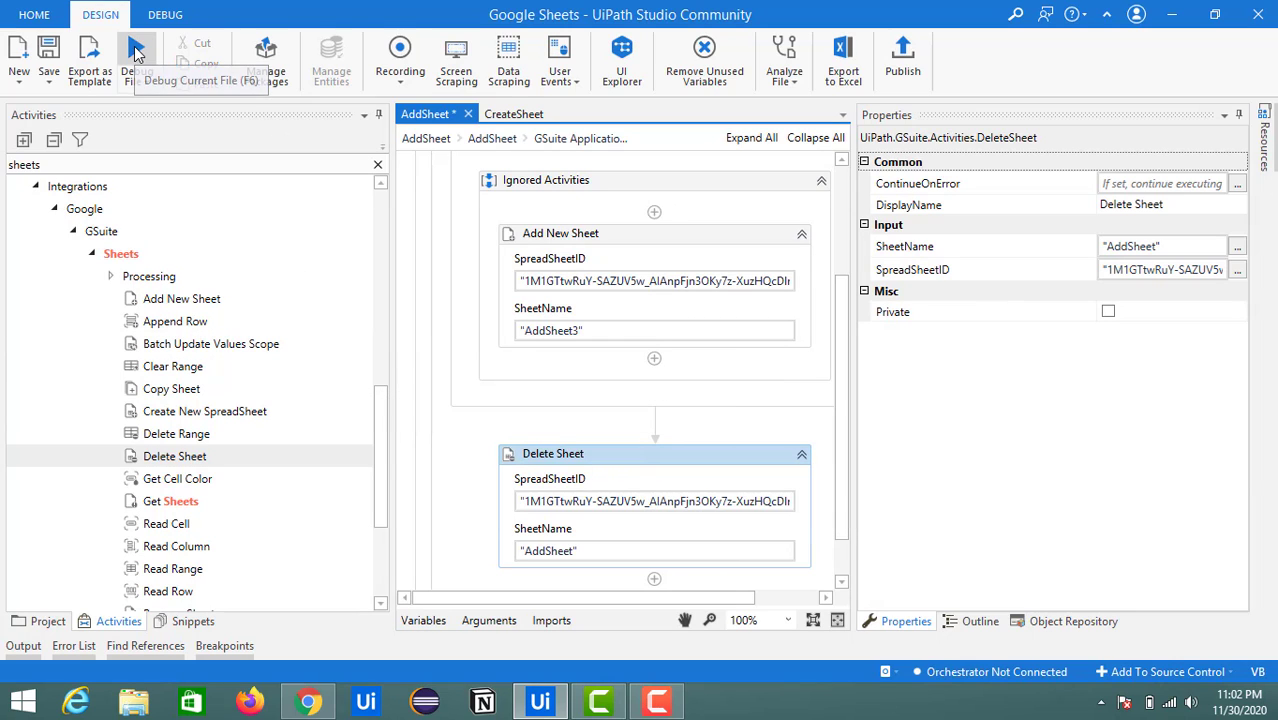
Debug the workflow so Delete Sheet removes the AddSheet tab
left_click(136, 47)
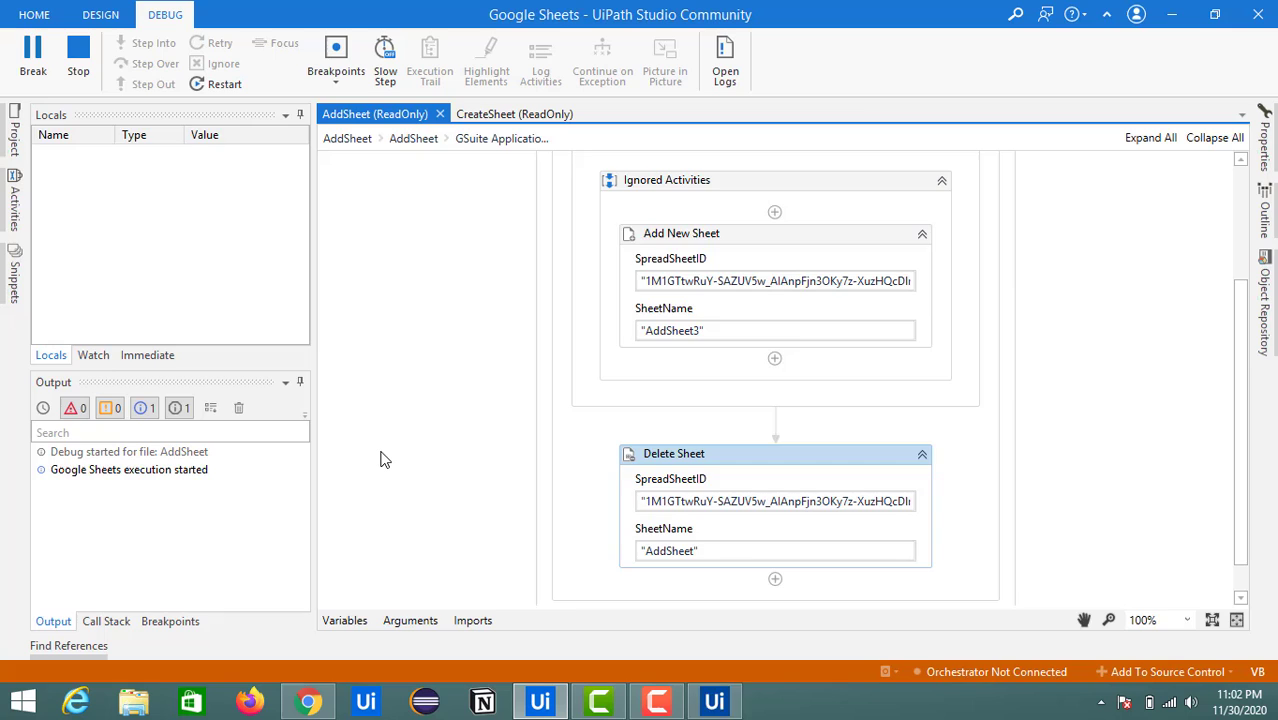
left_click(100, 14)
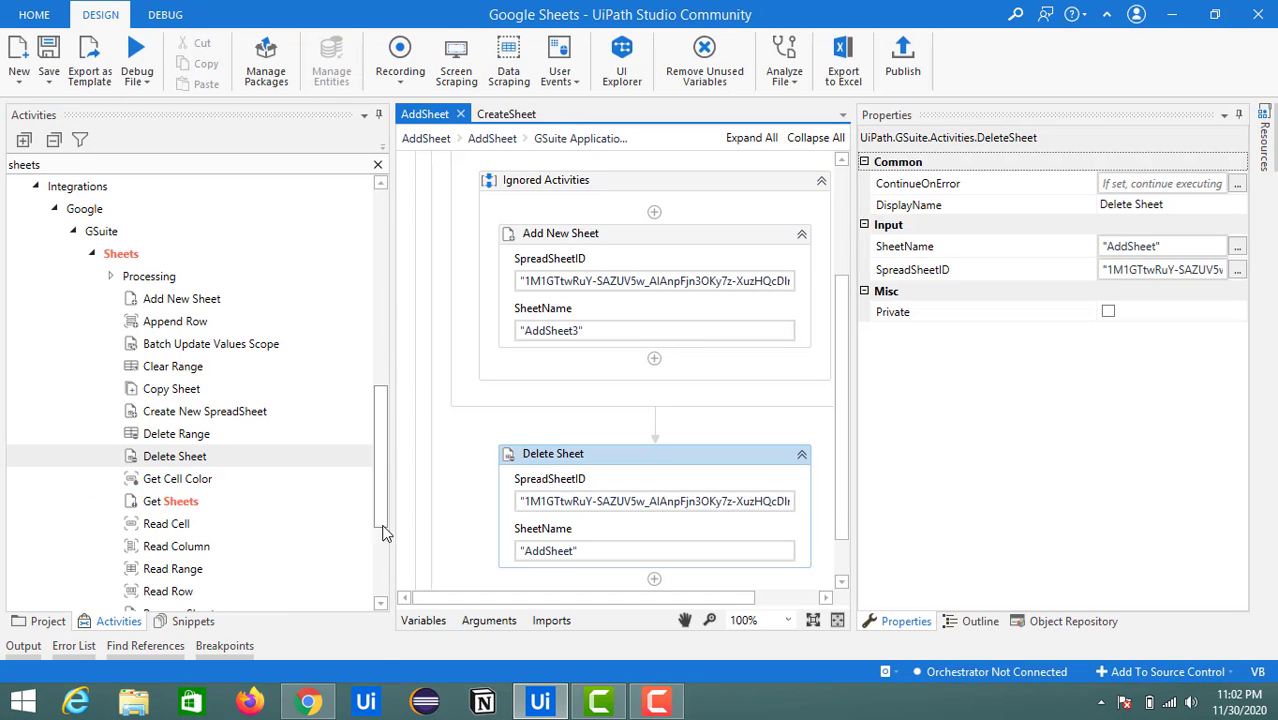